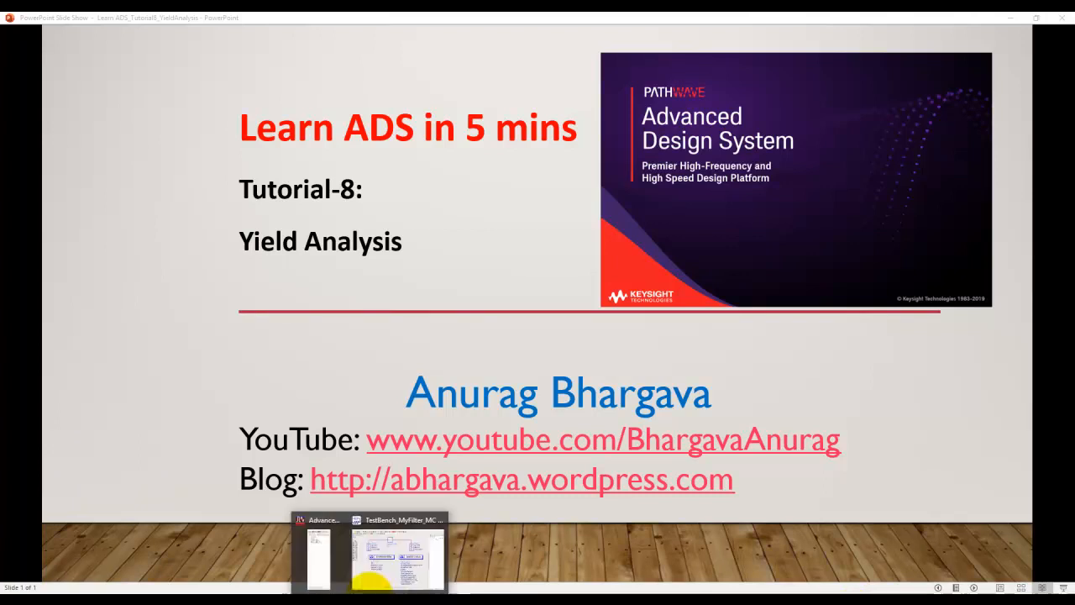
# Switch from the PowerPoint title slide to the TestBench_MyFilter_MC schematic.
pyautogui.click(398, 557)
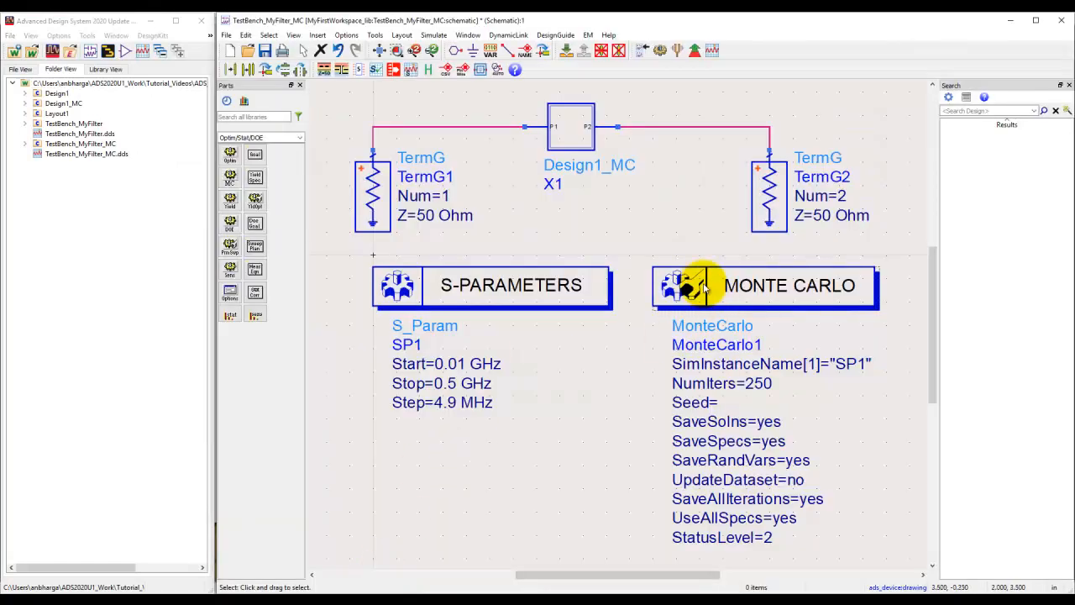
# Run the Monte Carlo simulation, view the spread S21, S11 and group delay plots, and return to the schematic.
pyautogui.click(661, 50)
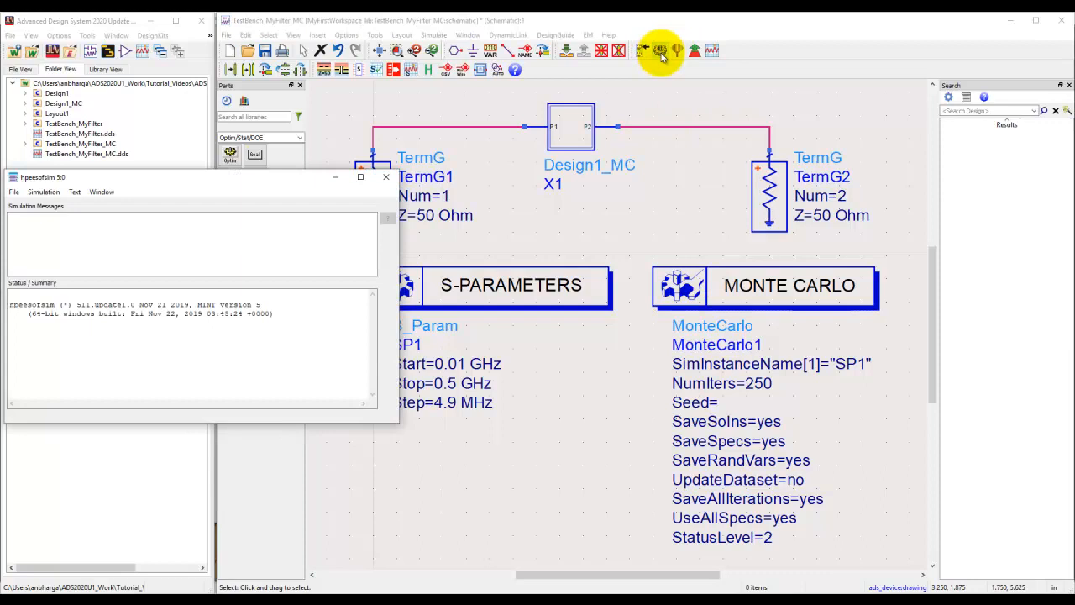
pyautogui.click(660, 50)
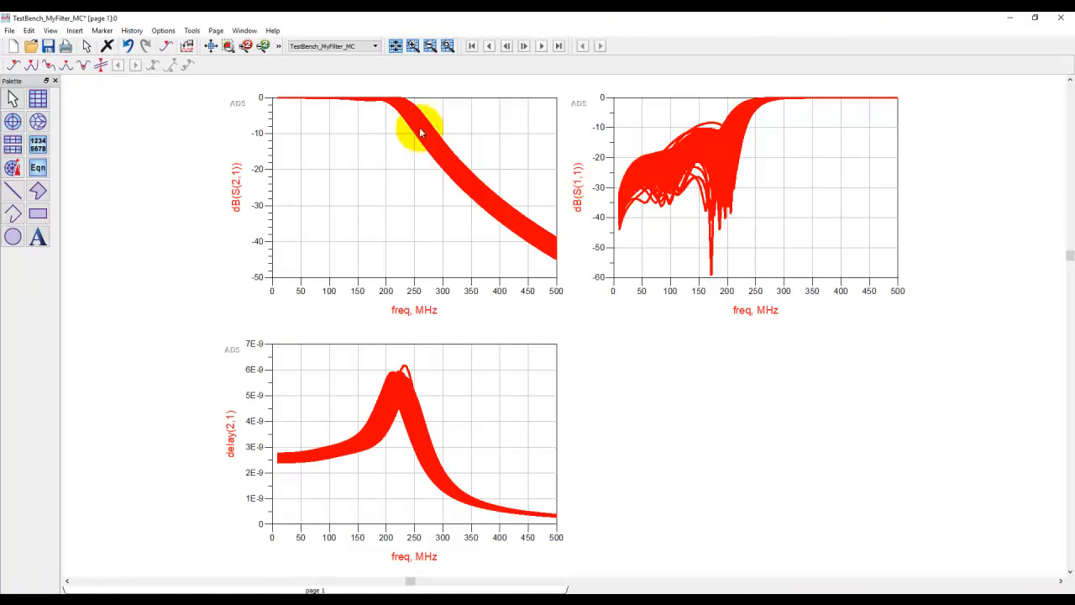
pyautogui.moveTo(592, 217)
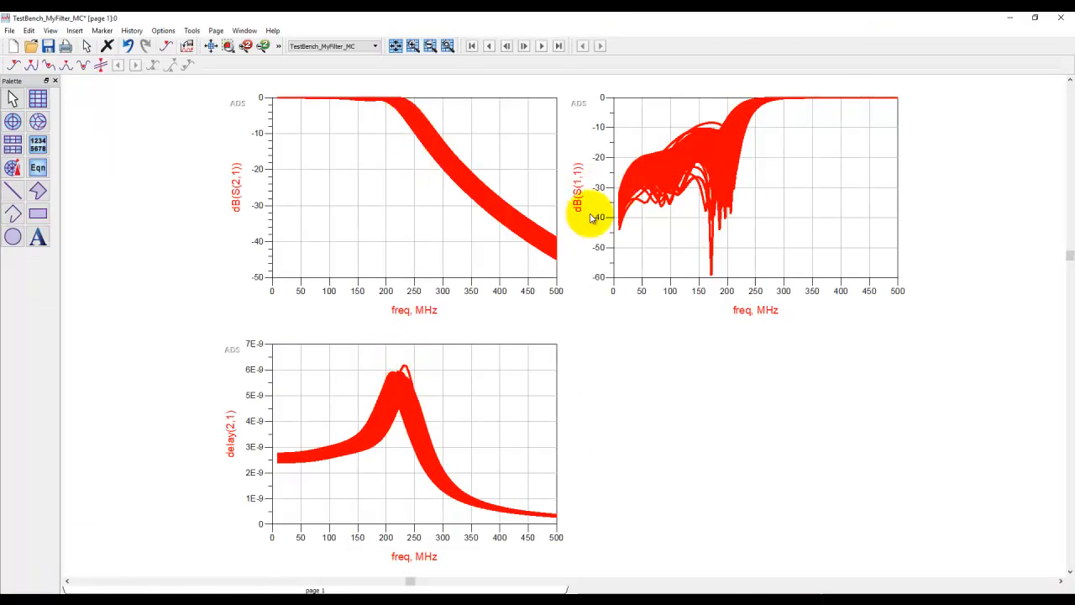
pyautogui.moveTo(470, 513)
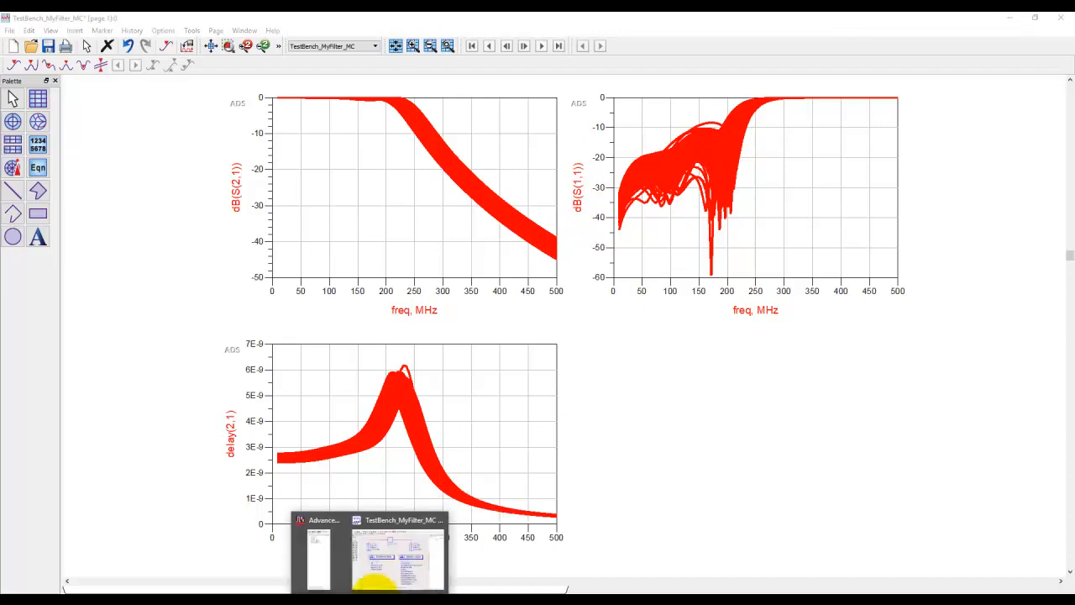
pyautogui.click(399, 554)
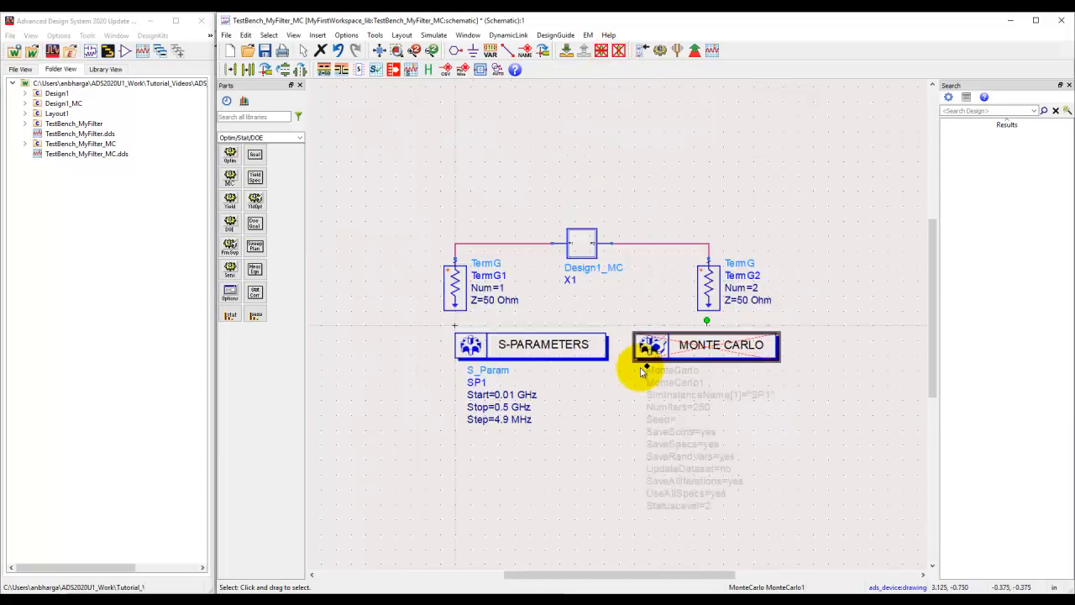
# Shift MonteCarlo right and place a YieldSpec and a Yield controller below S-PARAMETERS.
pyautogui.moveTo(706, 344); pyautogui.dragTo(849, 344)
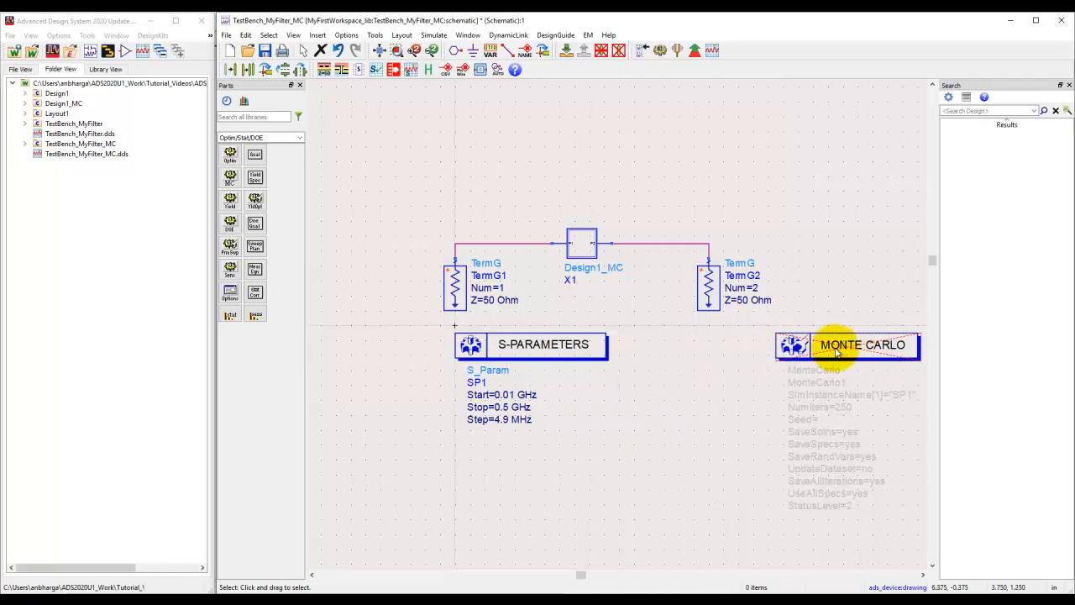
pyautogui.moveTo(306, 163)
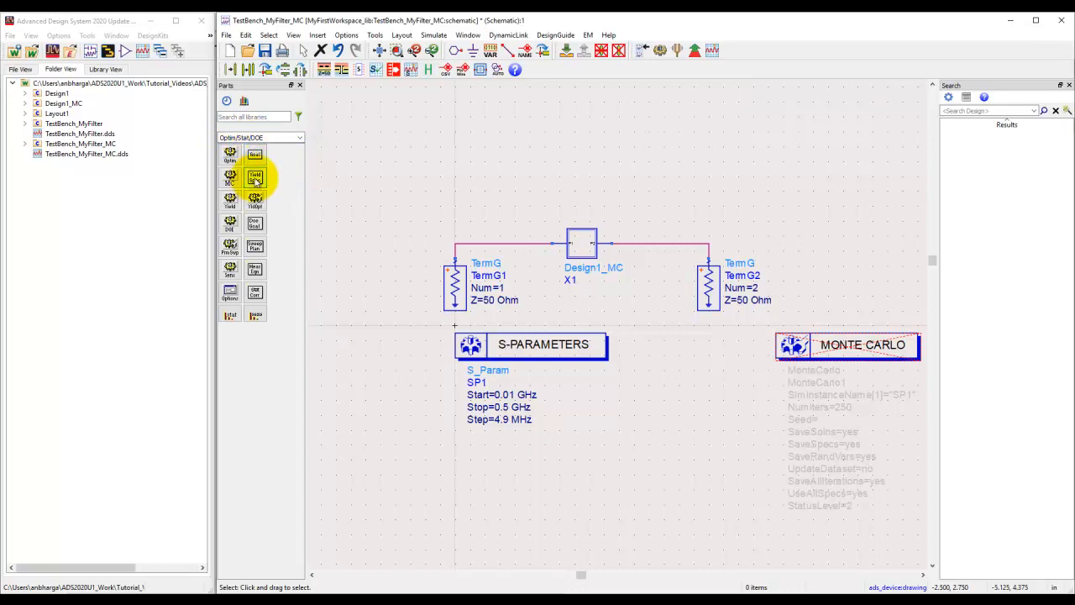
pyautogui.click(254, 177)
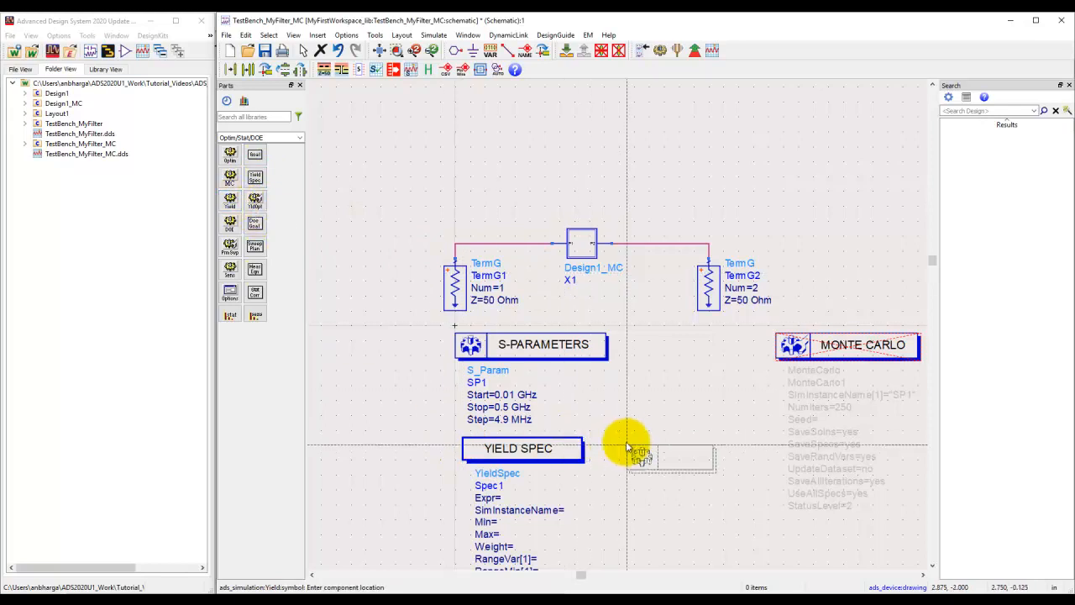
pyautogui.click(639, 453)
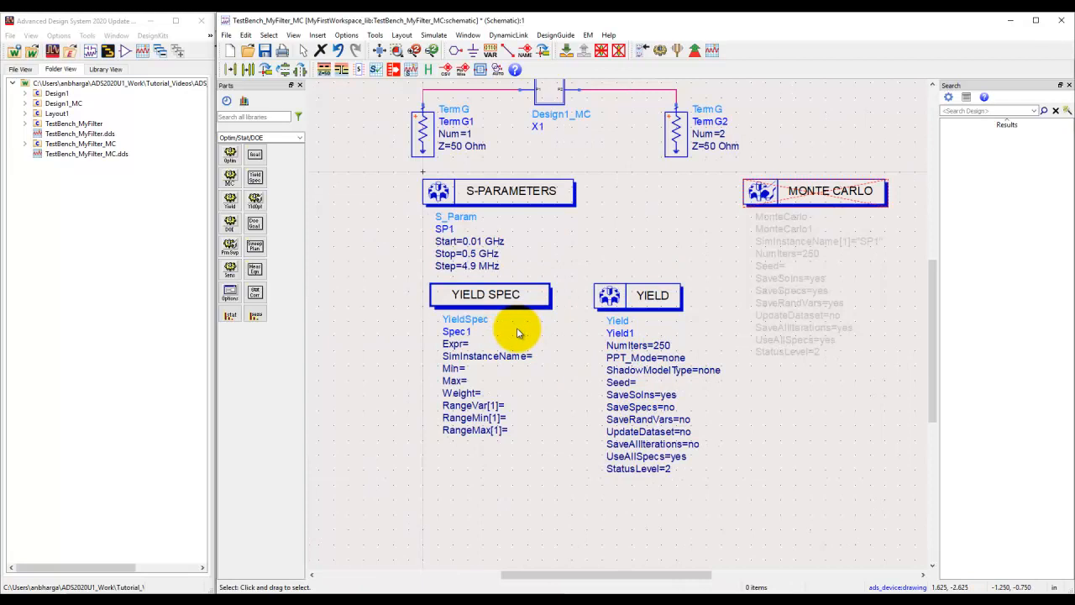
pyautogui.moveTo(541, 477)
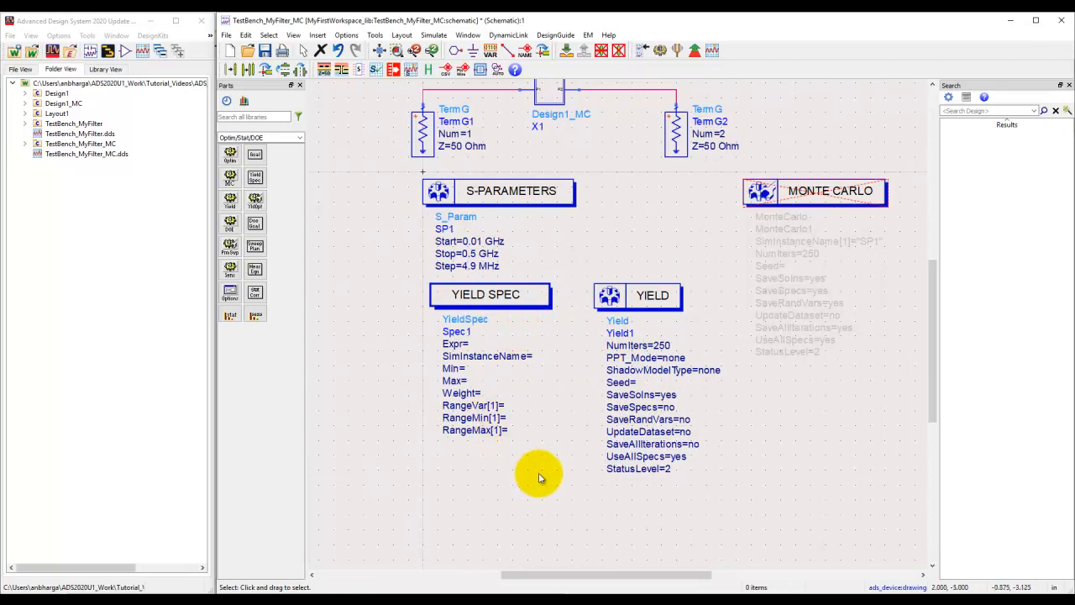
pyautogui.doubleClick(485, 294)
pyautogui.write('dB(S(2,1))')
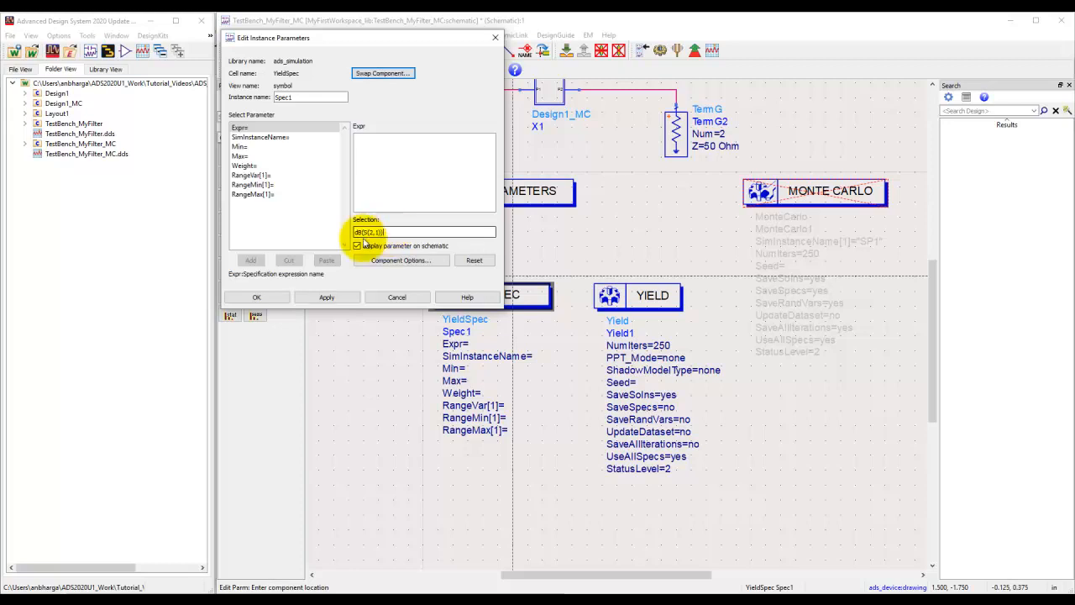
# Set the yield spec to Expr dB(S(2,1)), SimInstanceName SP1 and Min -1.
pyautogui.click(327, 297)
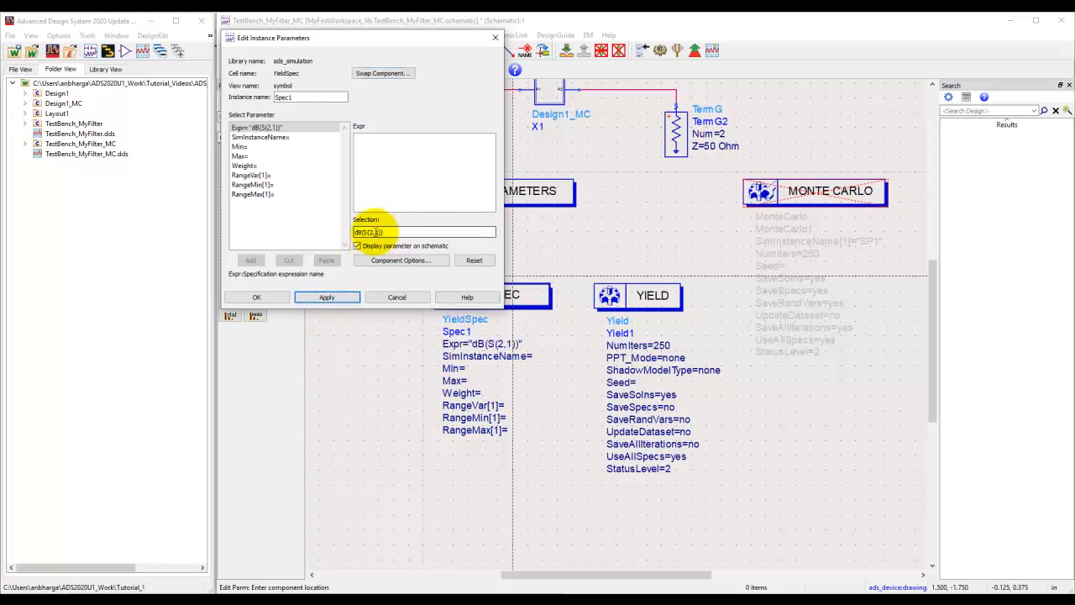
pyautogui.click(261, 136)
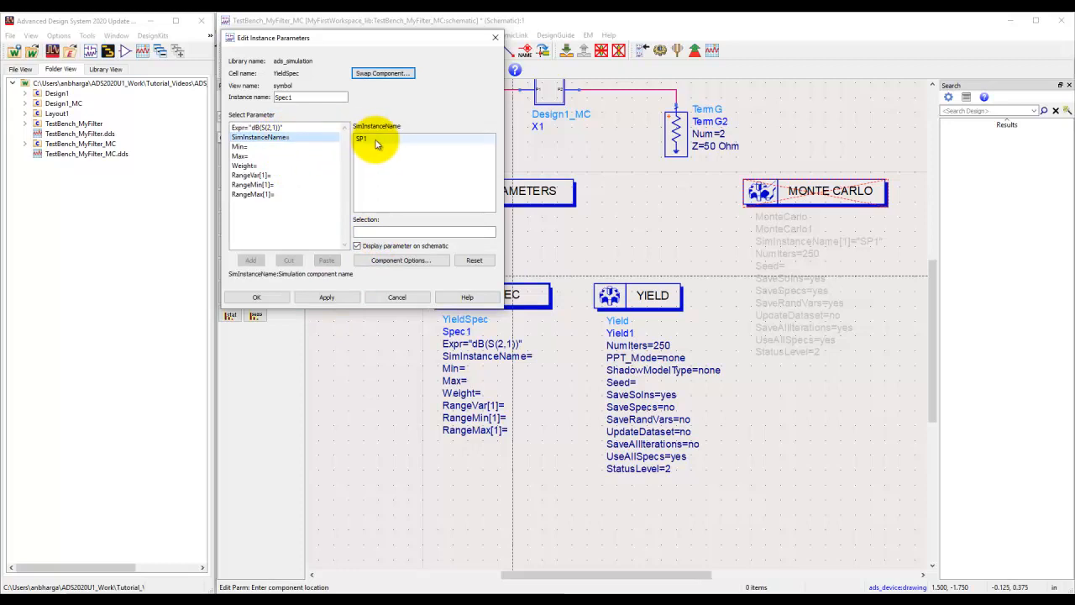
pyautogui.click(326, 296)
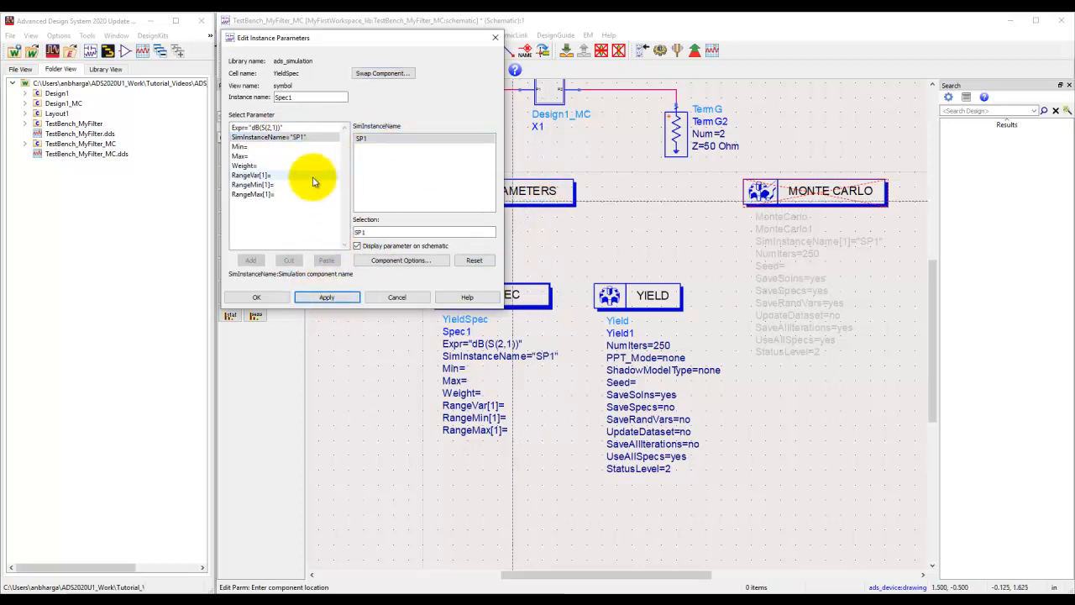
pyautogui.click(240, 146)
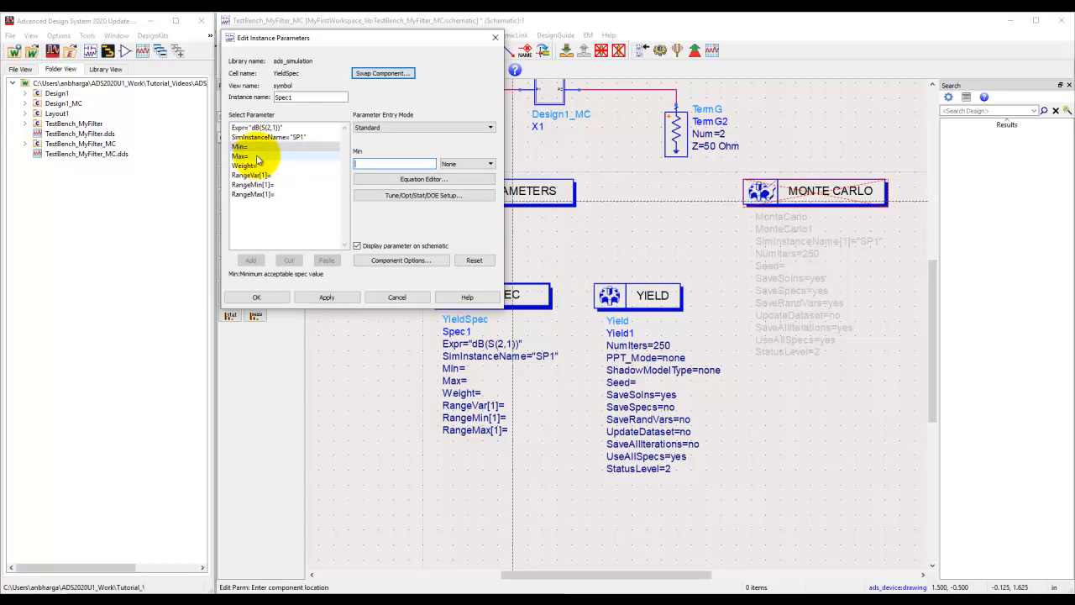
pyautogui.click(269, 127)
pyautogui.write('-1')
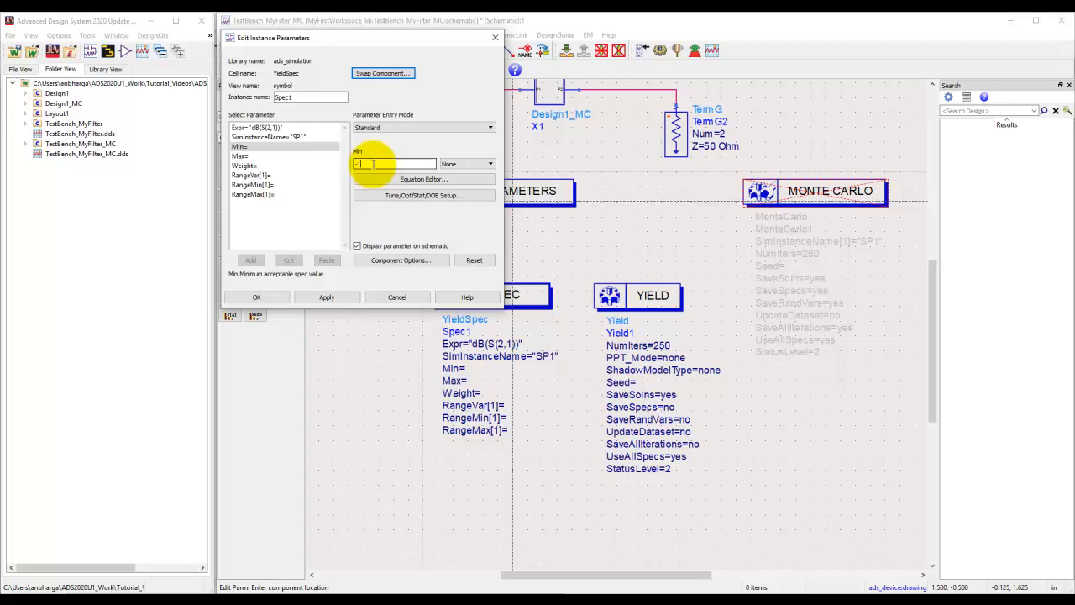
pyautogui.click(327, 296)
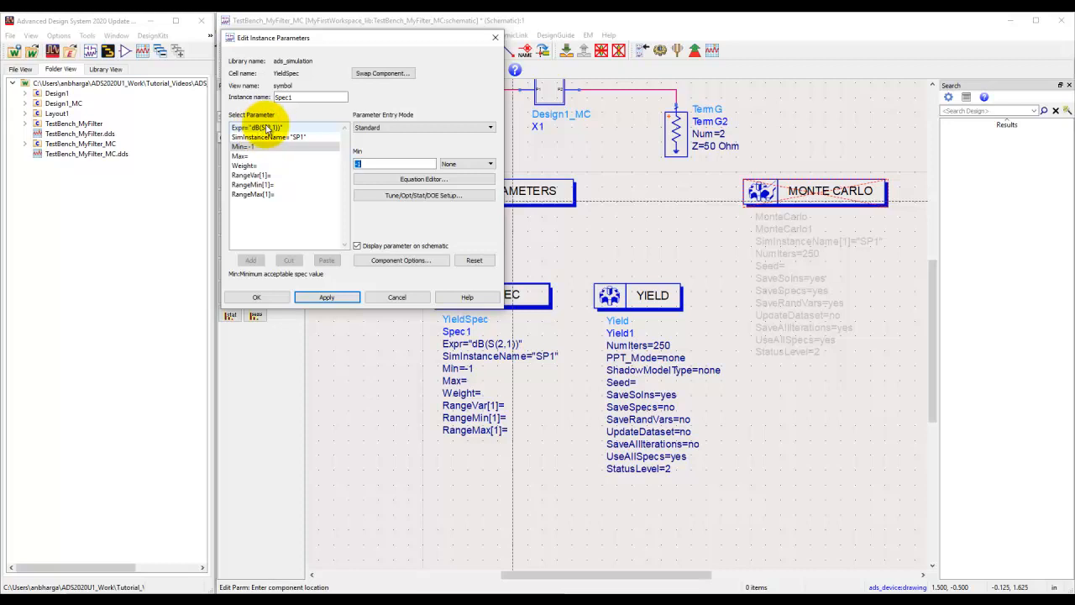
# Limit the spec's range variable freq to 0.01–0.2 GHz and accept the dialog.
pyautogui.click(252, 175)
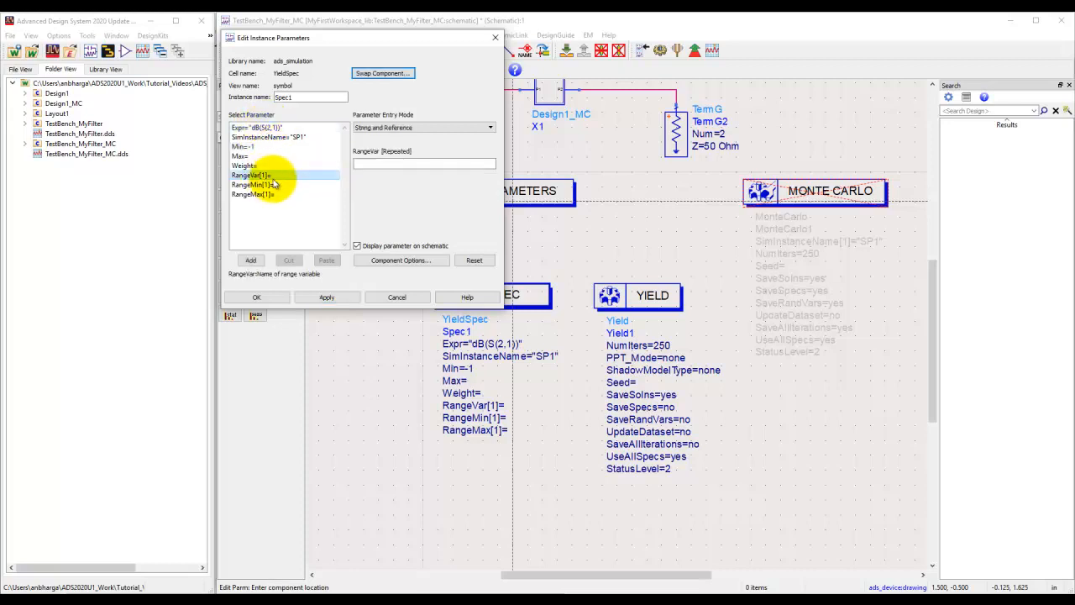
pyautogui.click(250, 174)
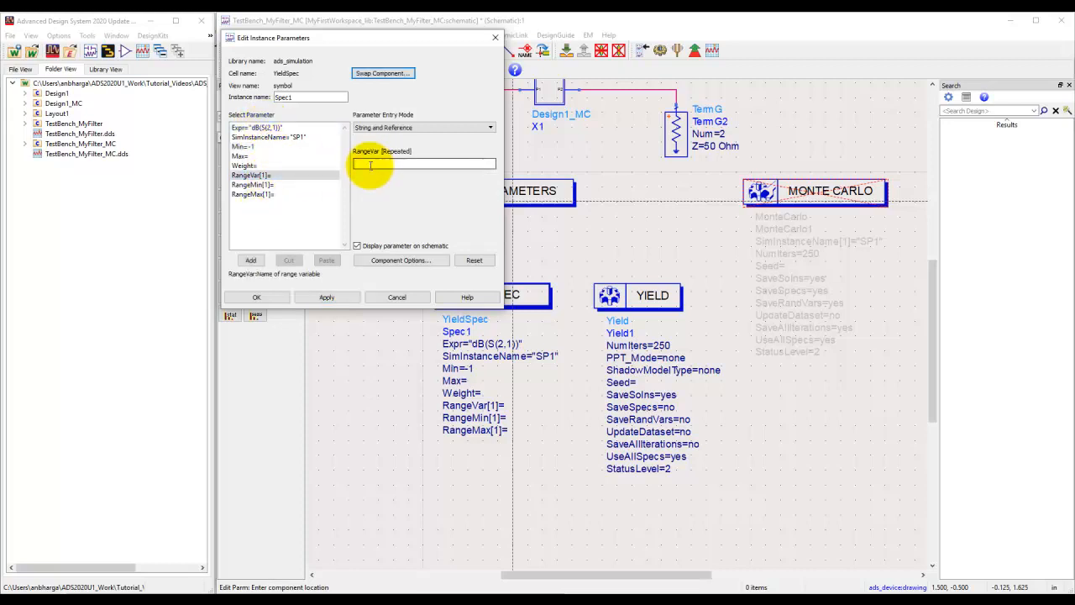
pyautogui.write('freq')
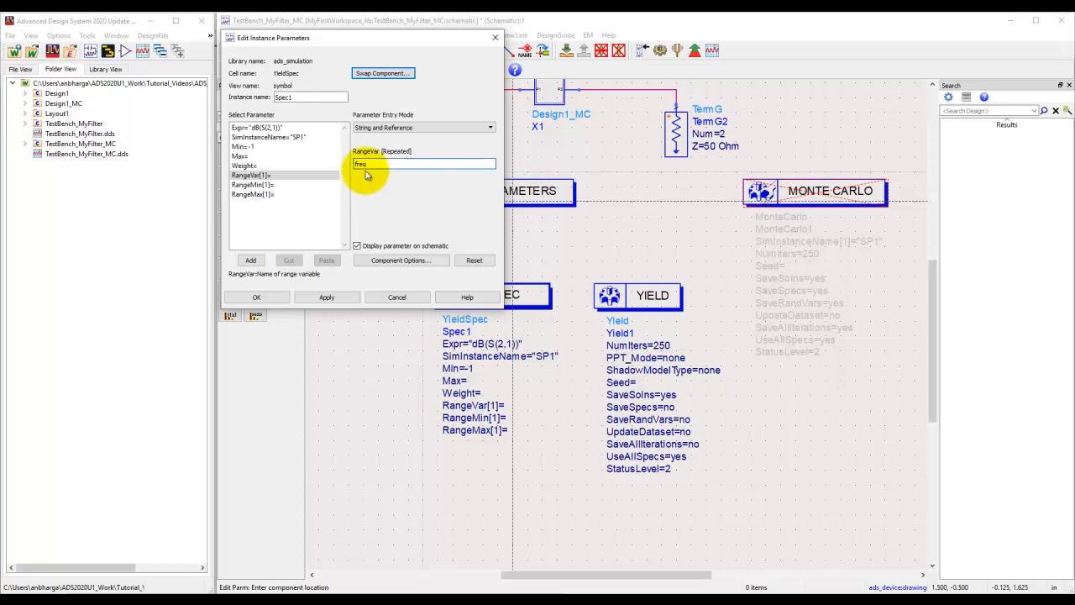
pyautogui.moveTo(389, 201)
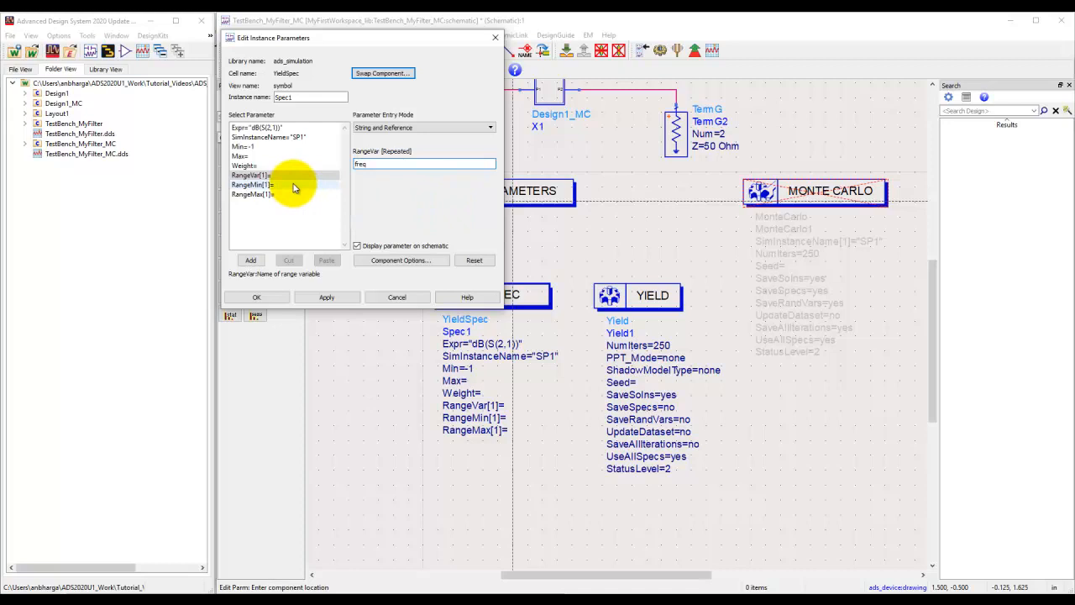
pyautogui.click(252, 184)
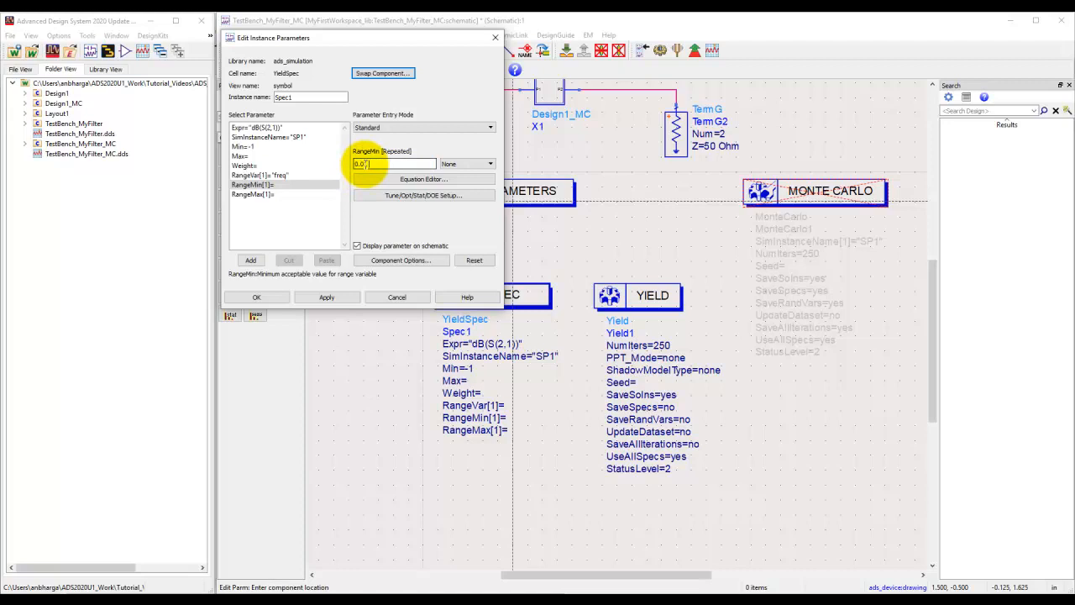
pyautogui.click(253, 195)
pyautogui.write('0.2')
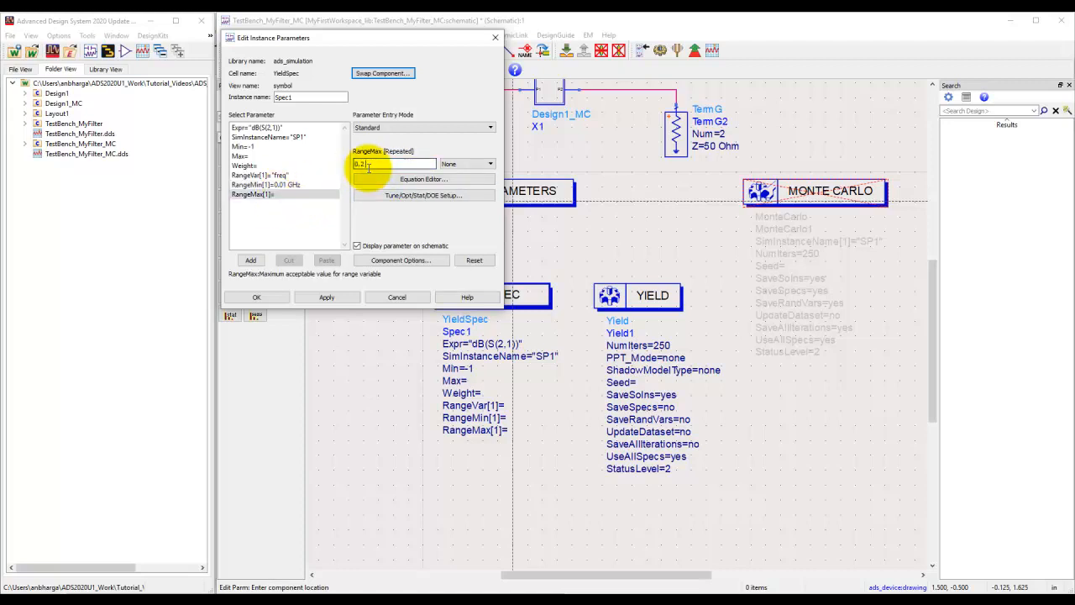
pyautogui.click(326, 297)
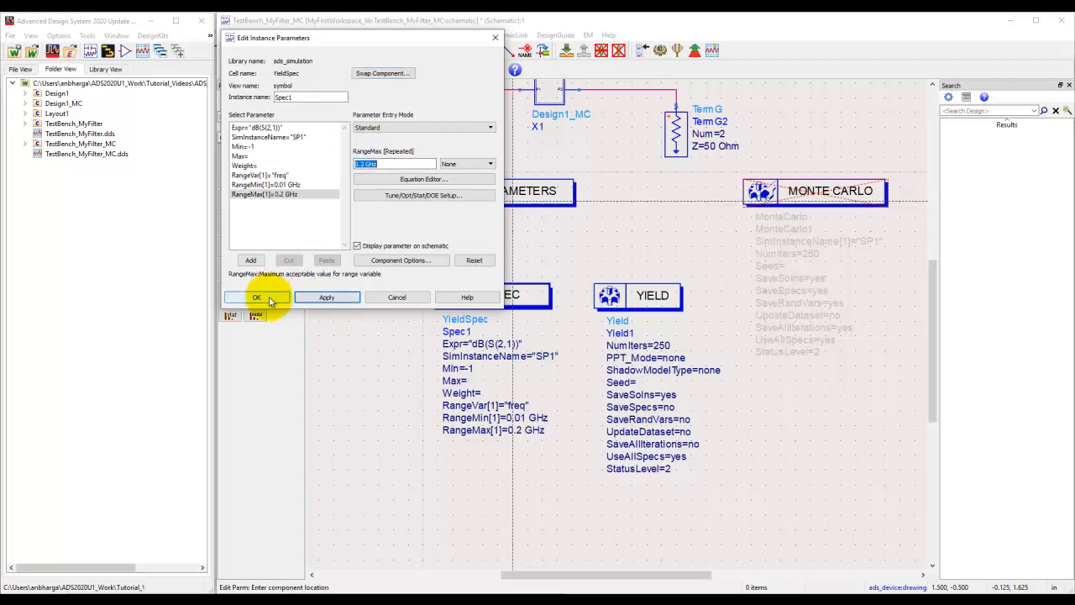
pyautogui.click(257, 298)
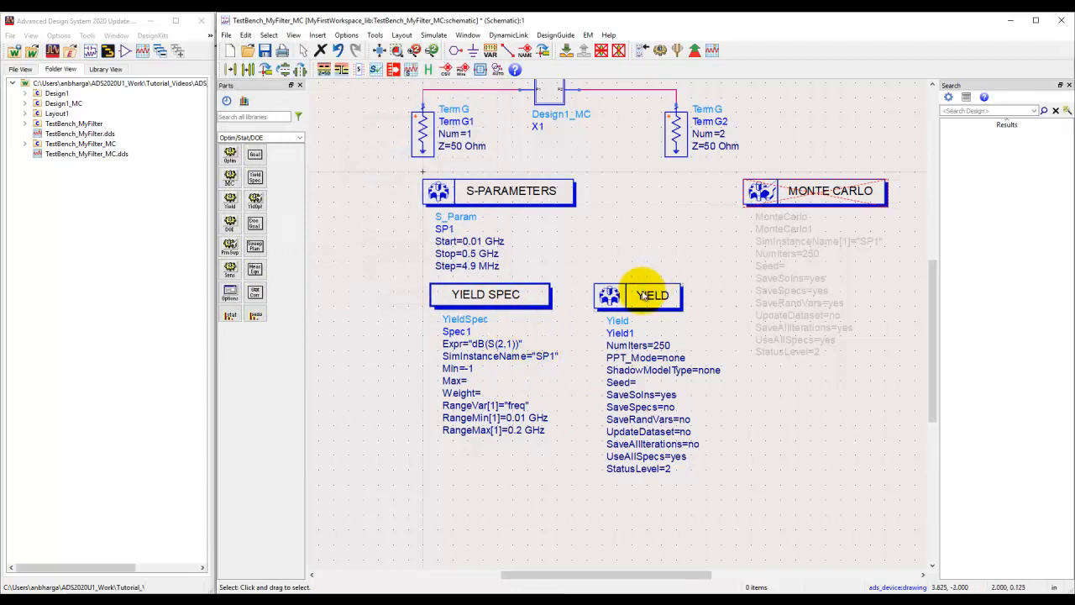
pyautogui.moveTo(647, 349)
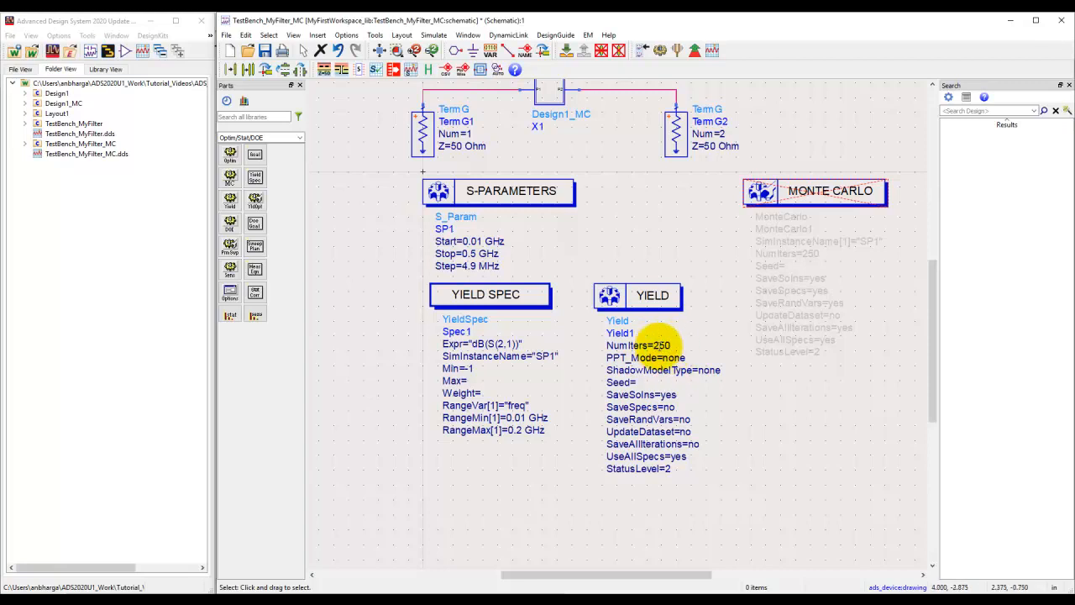
pyautogui.moveTo(672, 432)
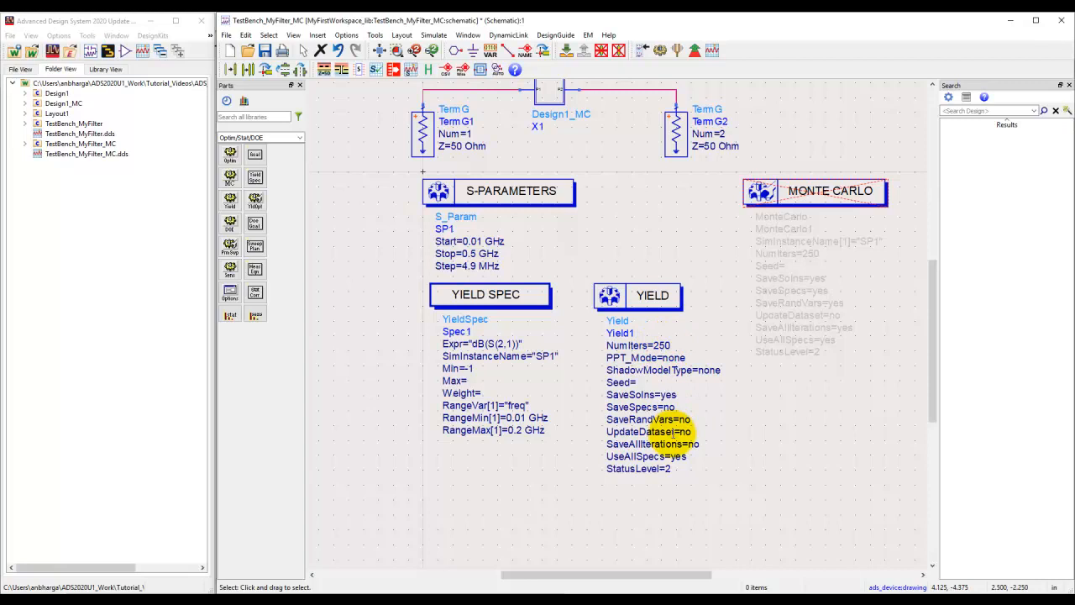
# Set SaveSolns and SaveAllIterations to yes on the Yield controller.
pyautogui.doubleClick(666, 444)
pyautogui.write('yes')
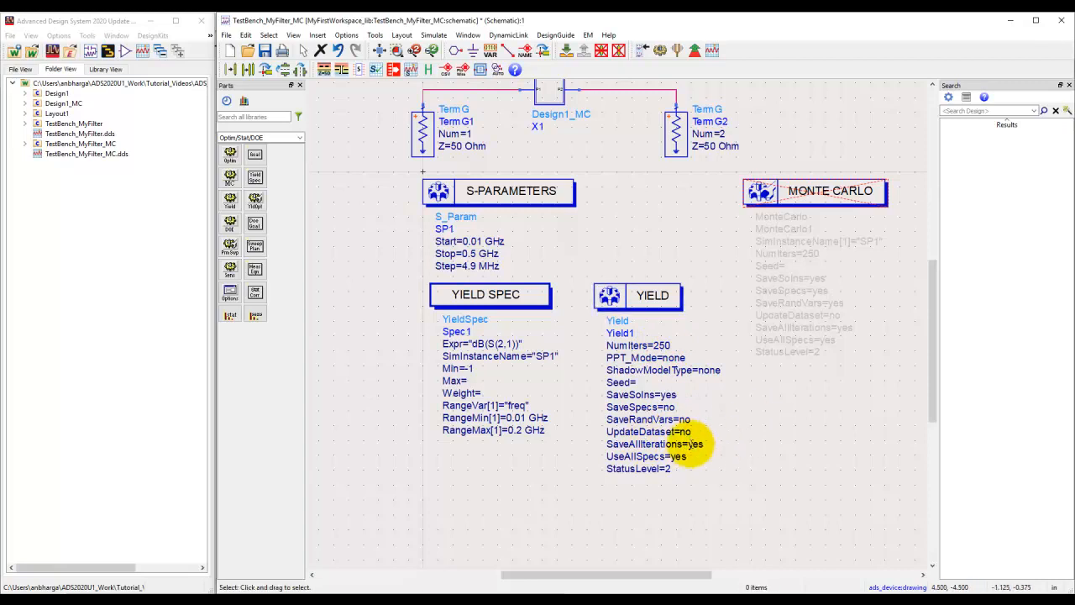
pyautogui.moveTo(714, 452)
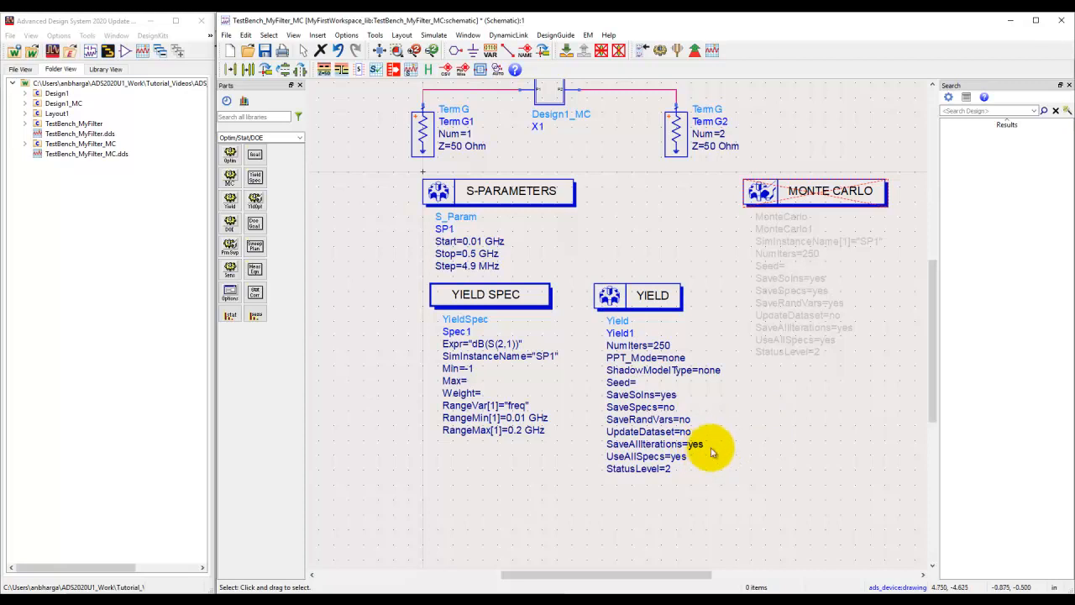
pyautogui.moveTo(418, 148)
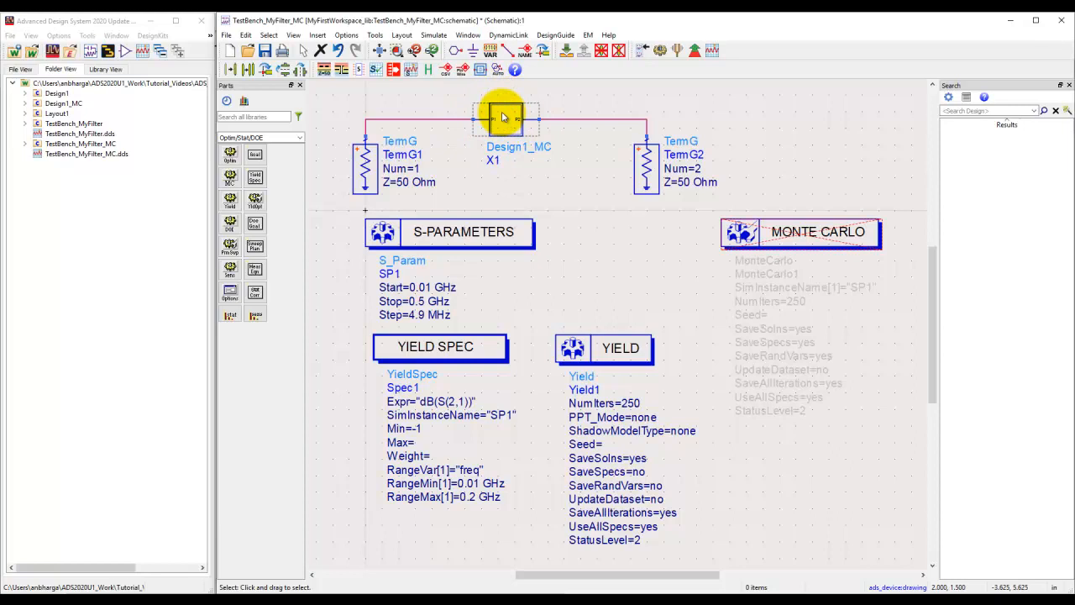
pyautogui.click(433, 35)
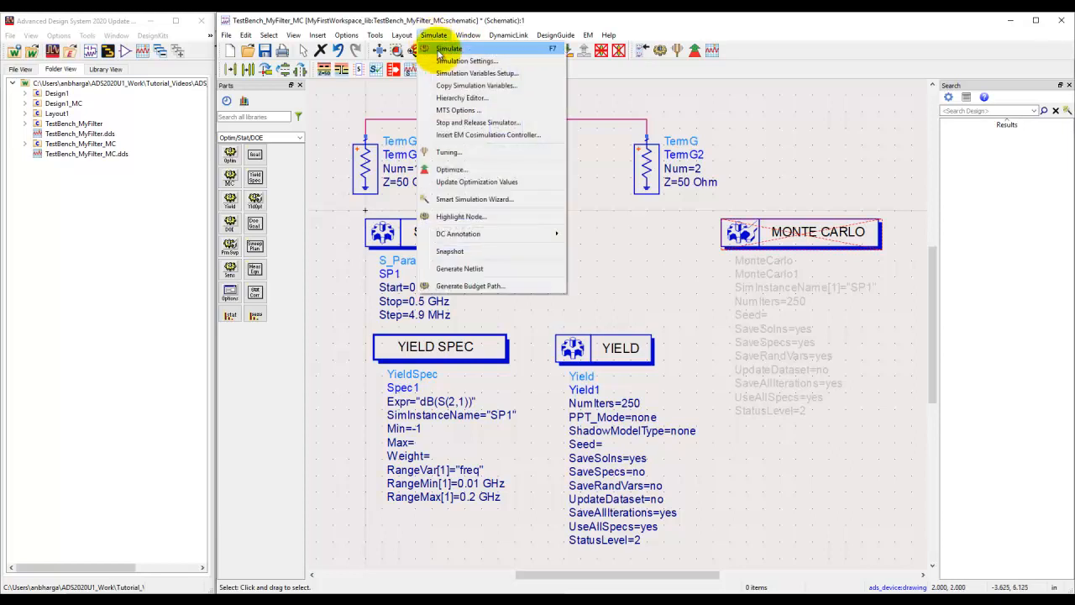
pyautogui.click(475, 74)
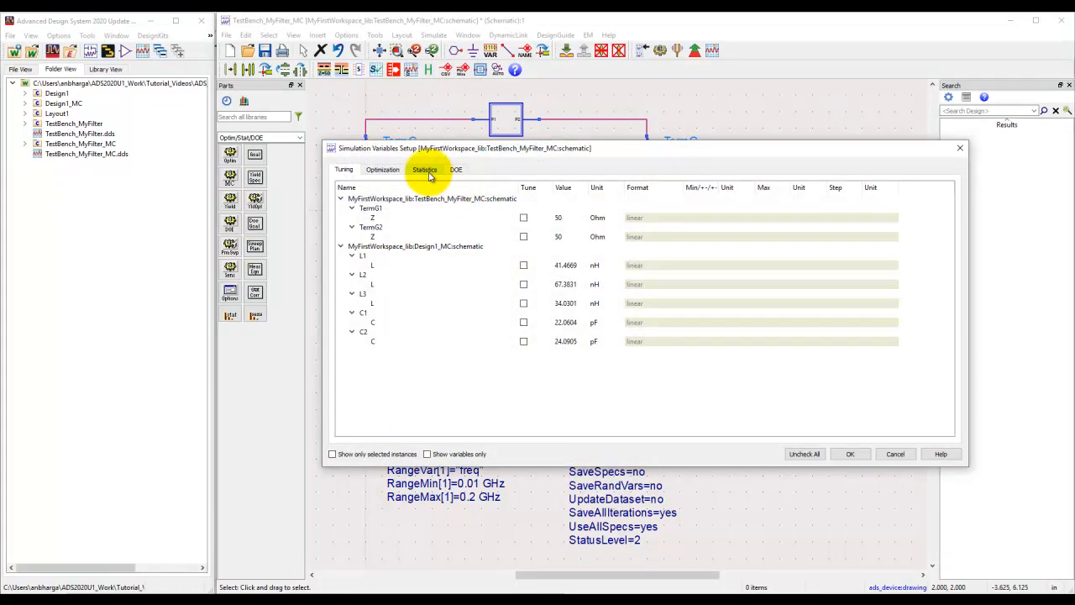
pyautogui.click(425, 169)
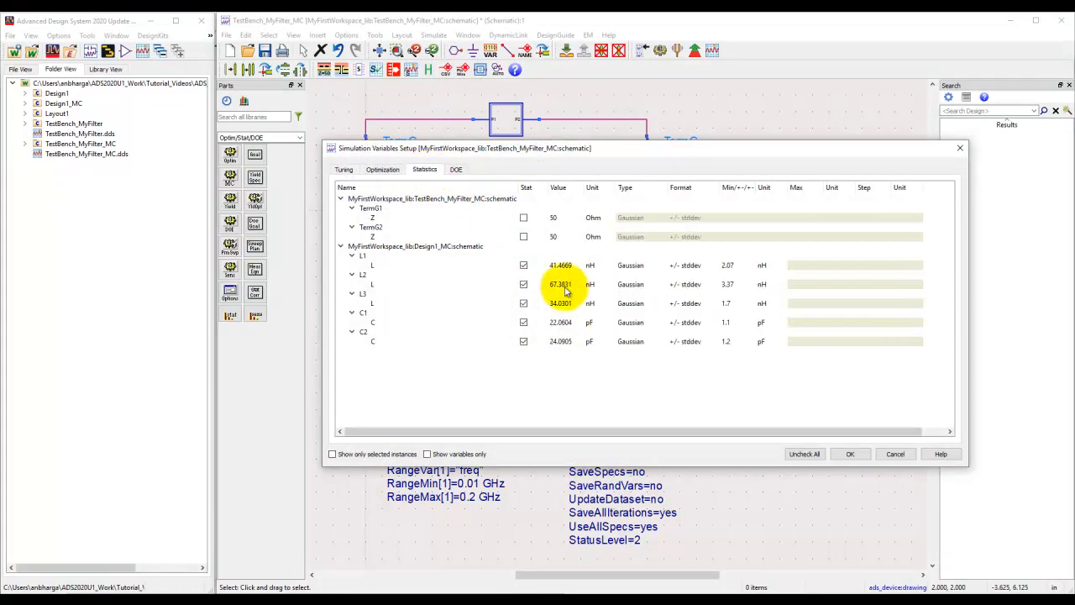
pyautogui.moveTo(542, 362)
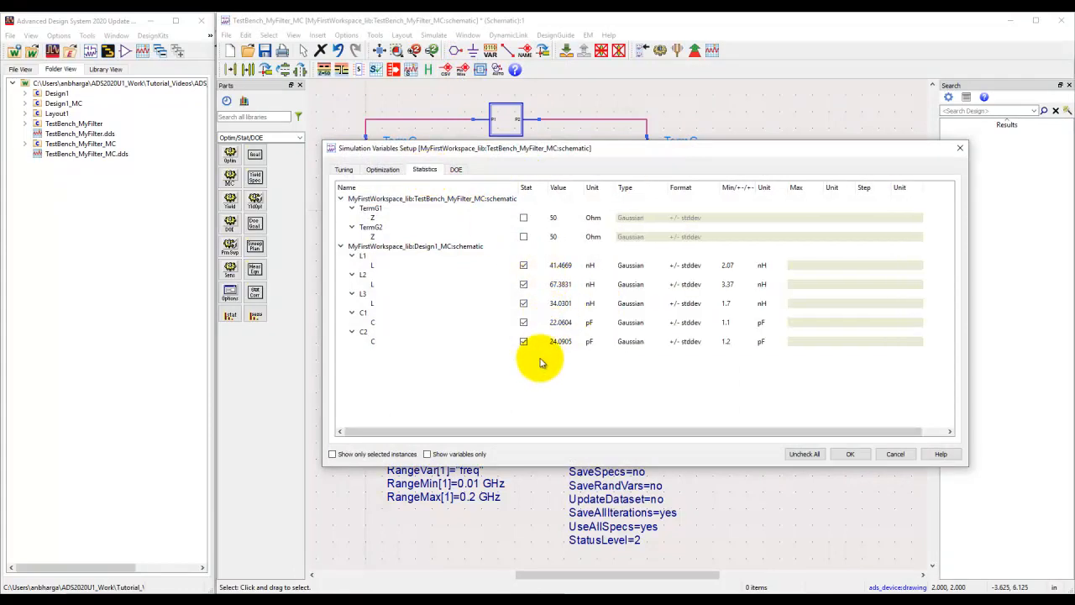
pyautogui.moveTo(699, 342)
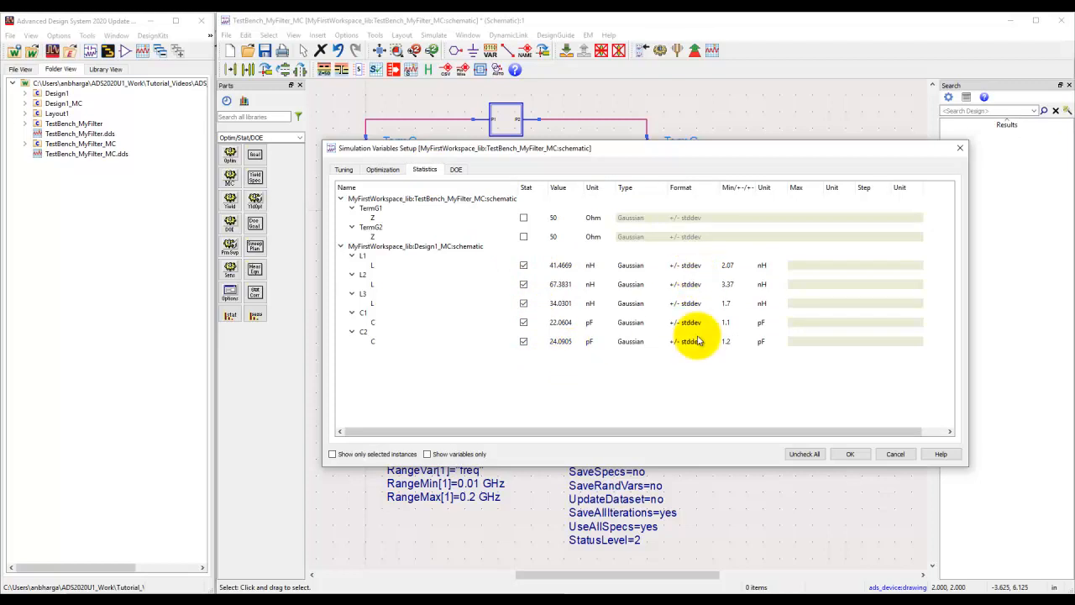
pyautogui.moveTo(660, 303)
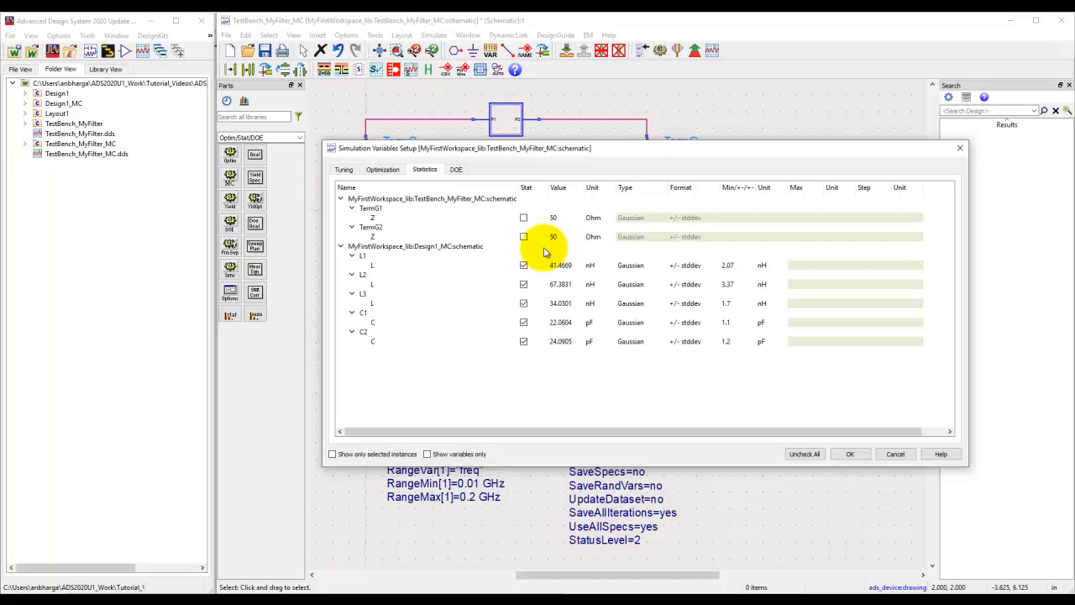
pyautogui.click(561, 321)
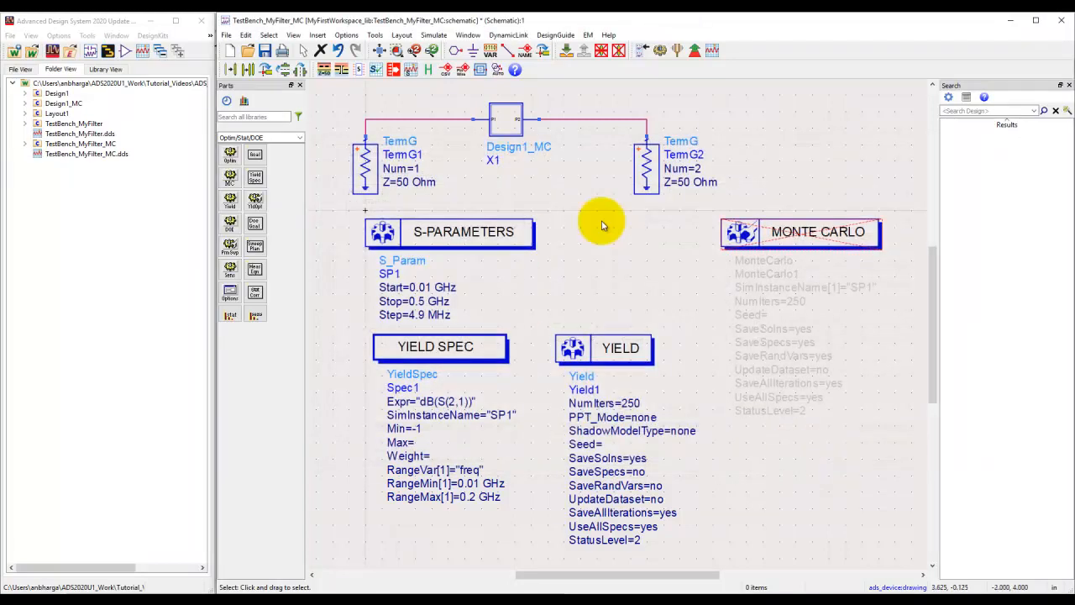
# Run the yield simulation from the Simulate toolbar button.
pyautogui.click(661, 51)
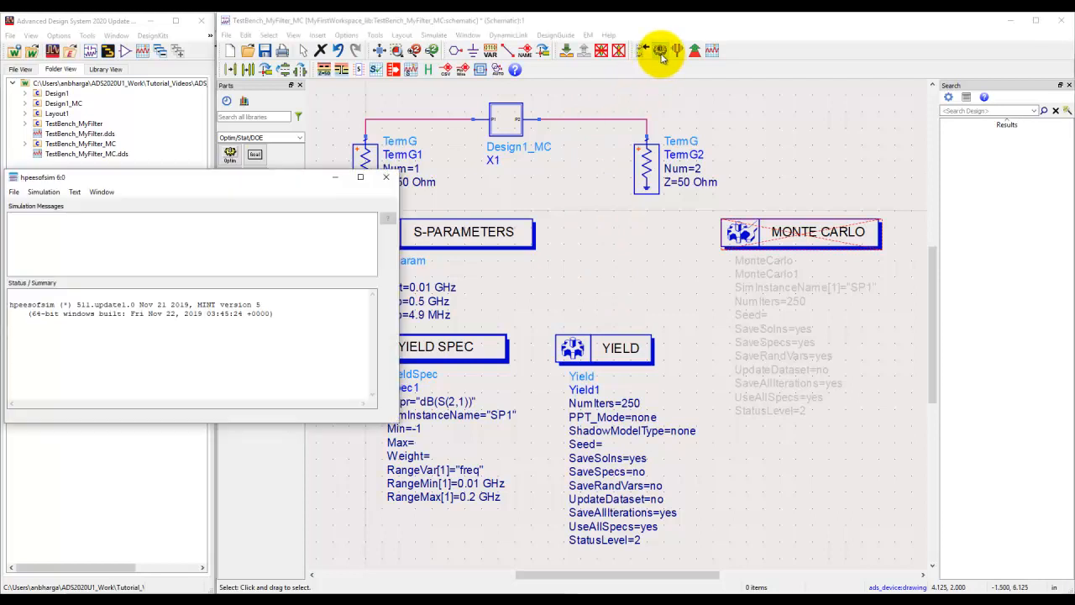
pyautogui.click(661, 50)
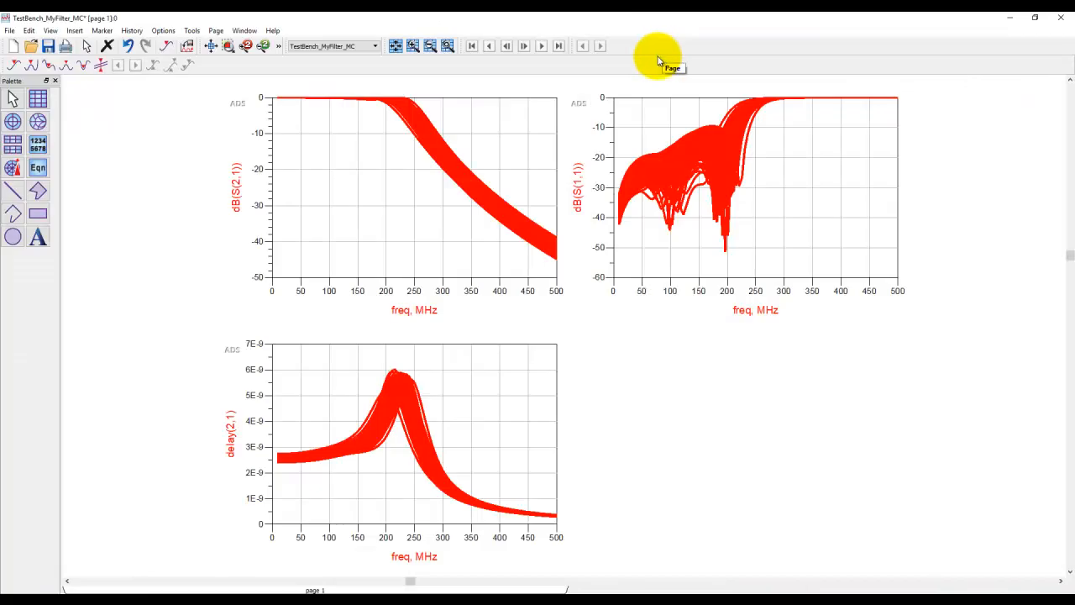
pyautogui.moveTo(629, 210)
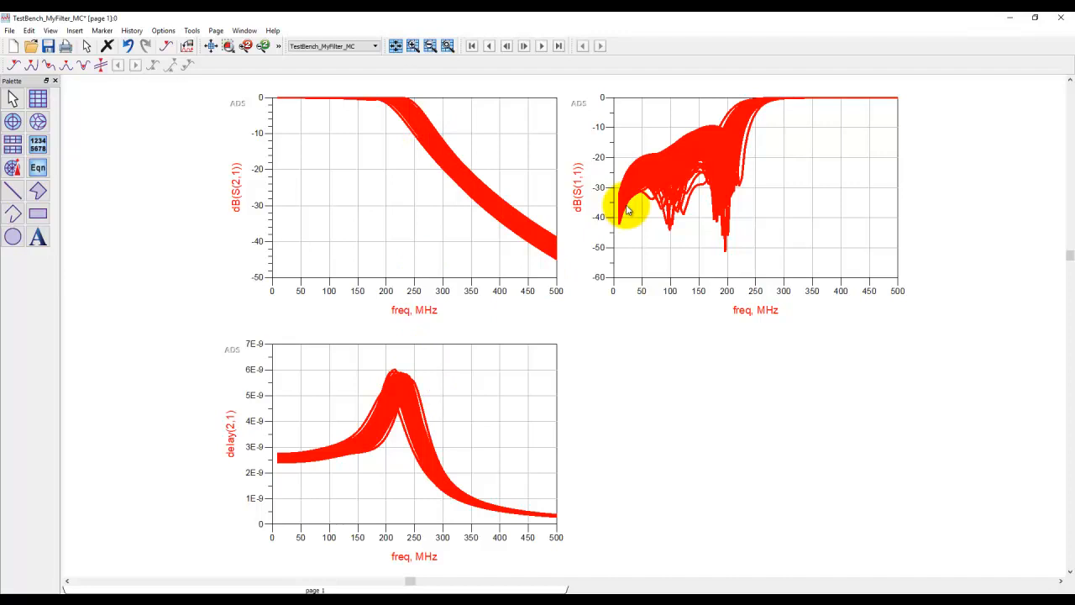
pyautogui.moveTo(38, 152)
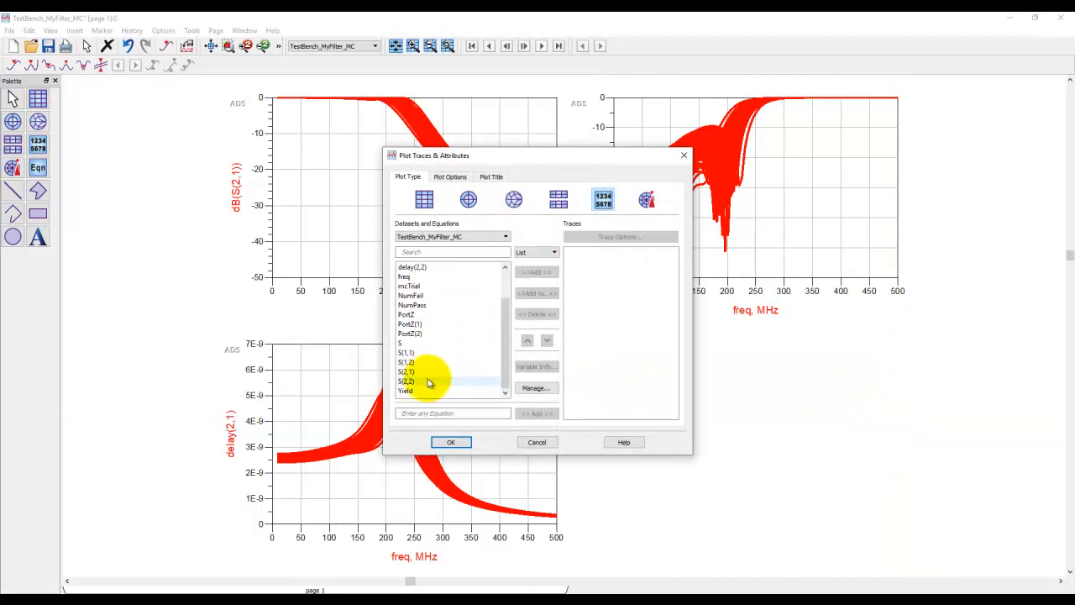
# List Yield, NumPass and NumFail in a table showing 99.6% yield, 249 pass, 1 fail.
pyautogui.click(535, 271)
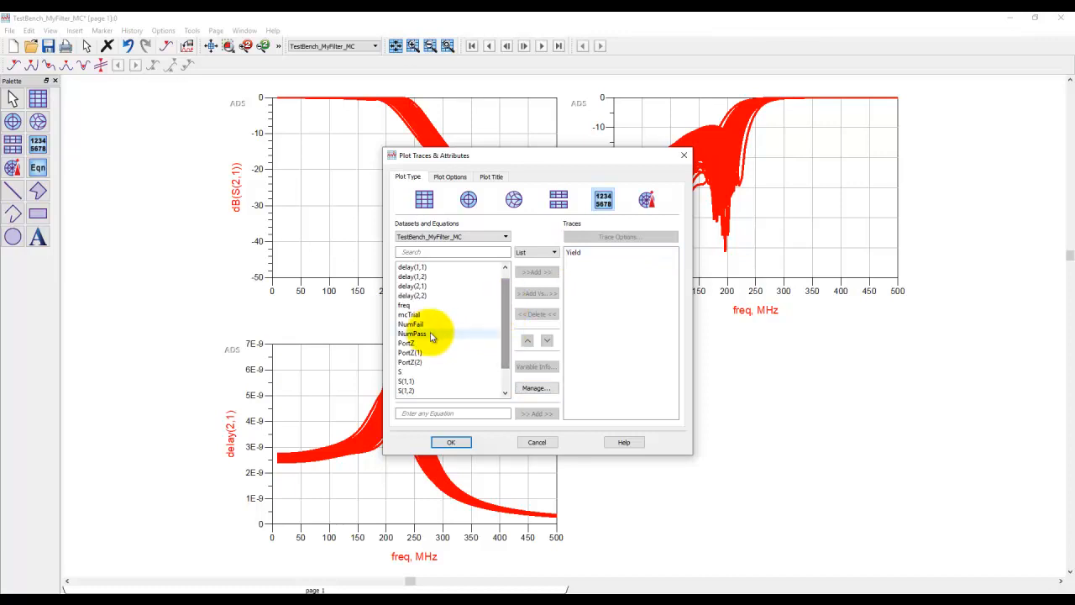
pyautogui.click(412, 333)
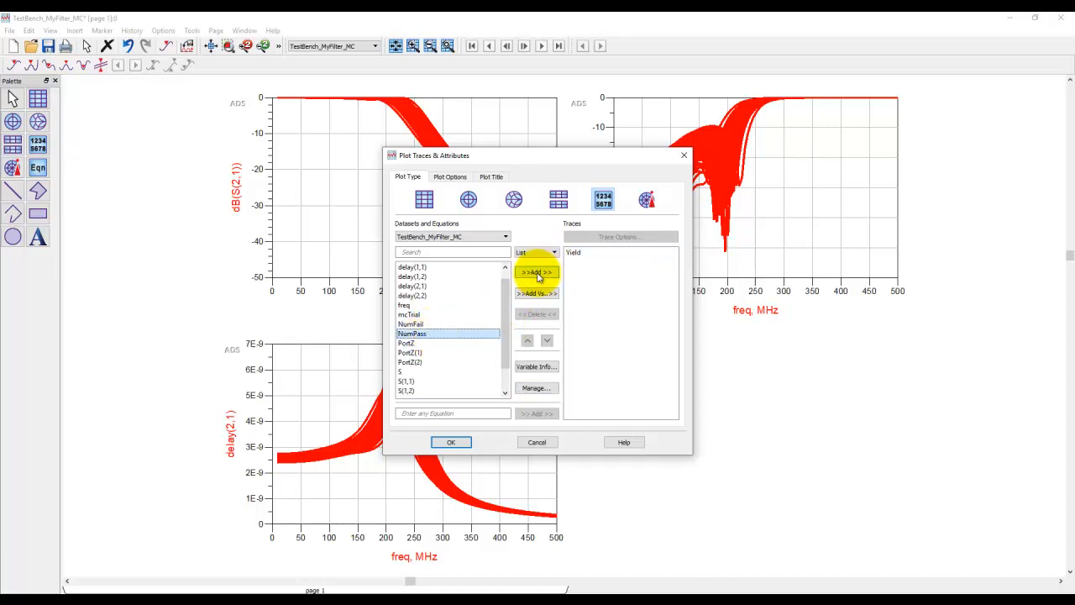
pyautogui.click(536, 271)
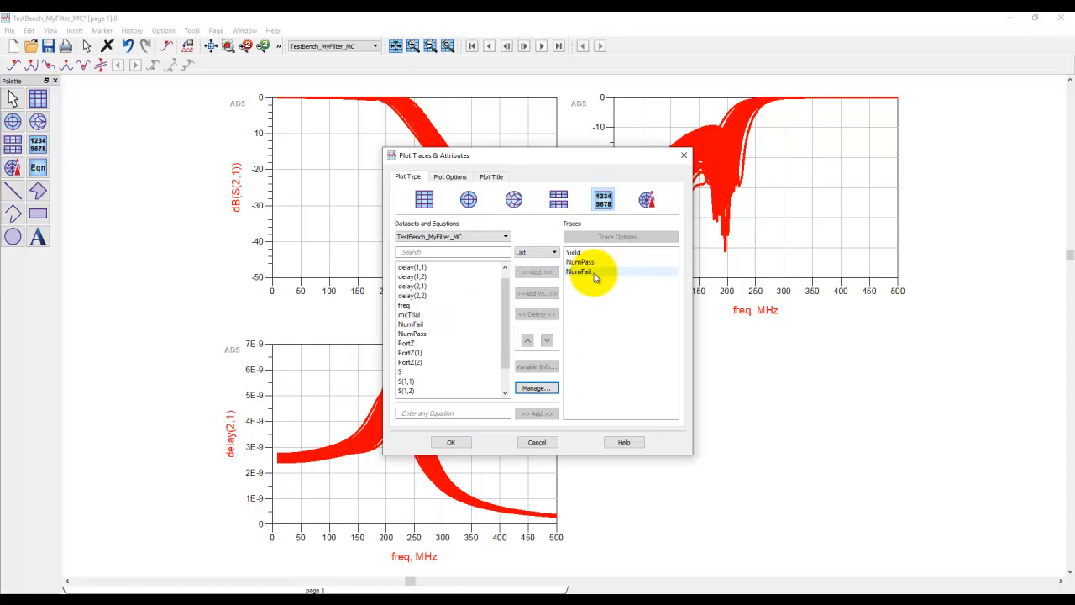
pyautogui.click(451, 442)
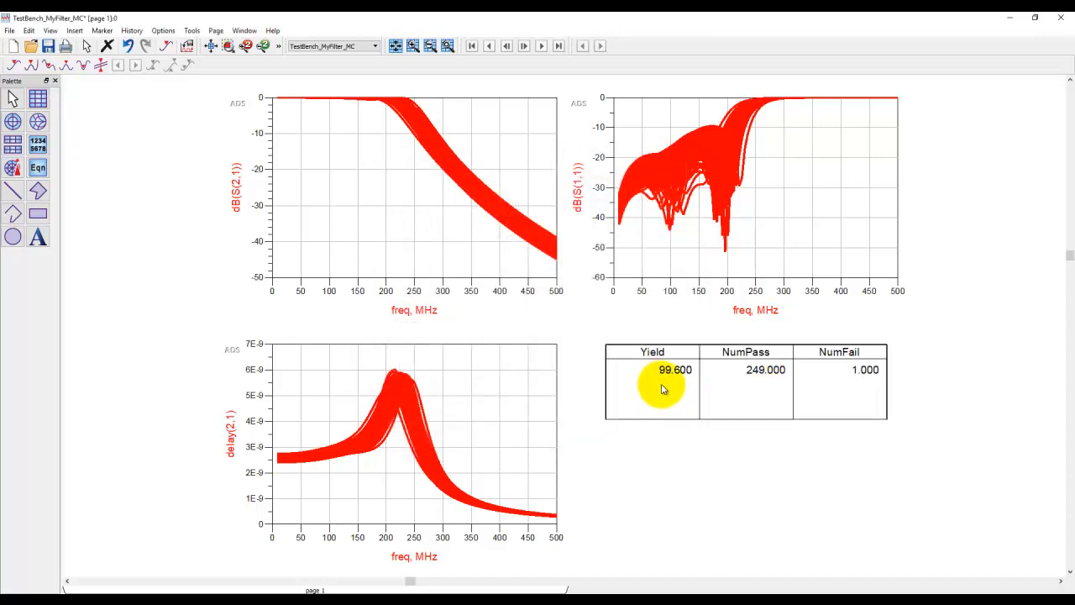
pyautogui.moveTo(677, 378)
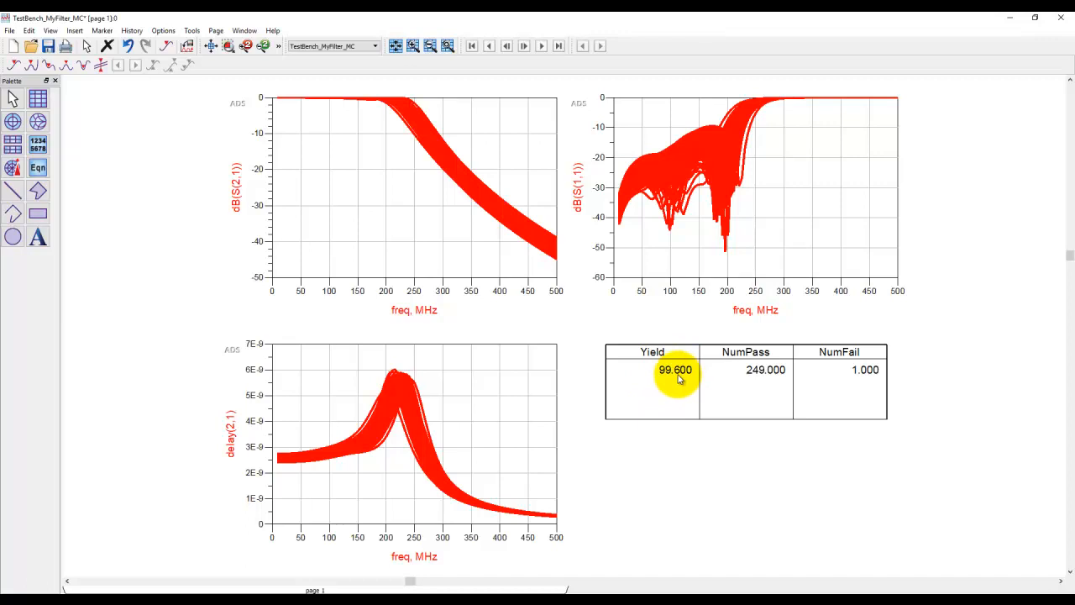
pyautogui.moveTo(783, 387)
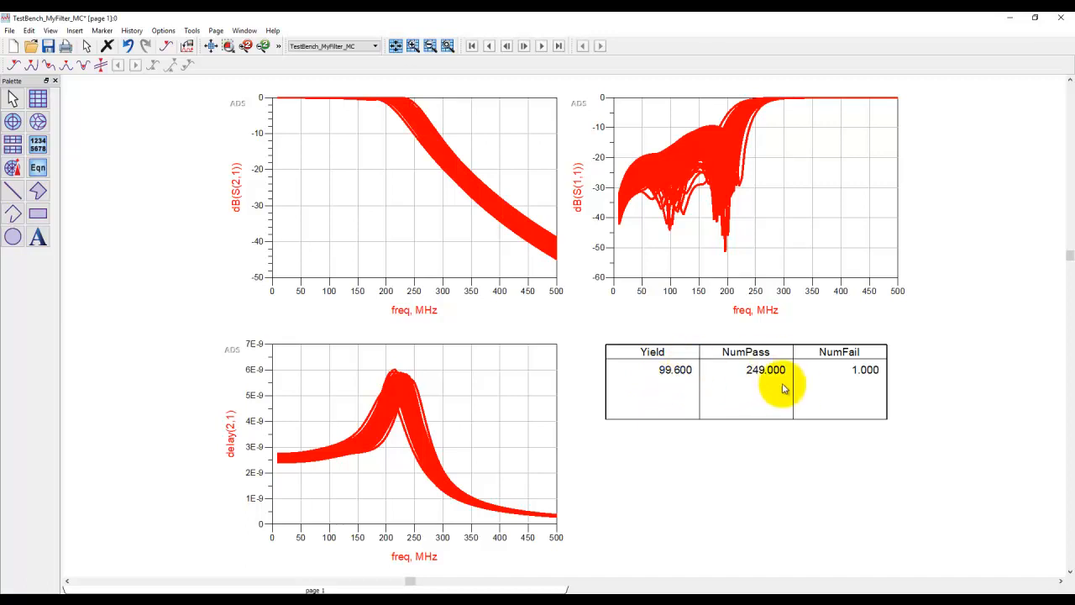
pyautogui.moveTo(298, 109)
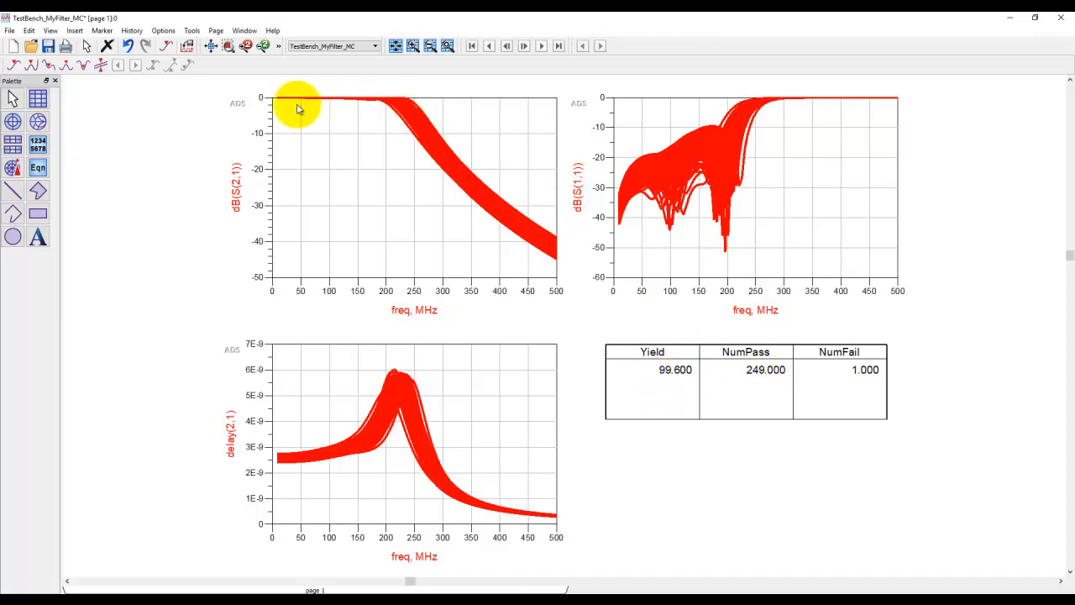
pyautogui.moveTo(412, 546)
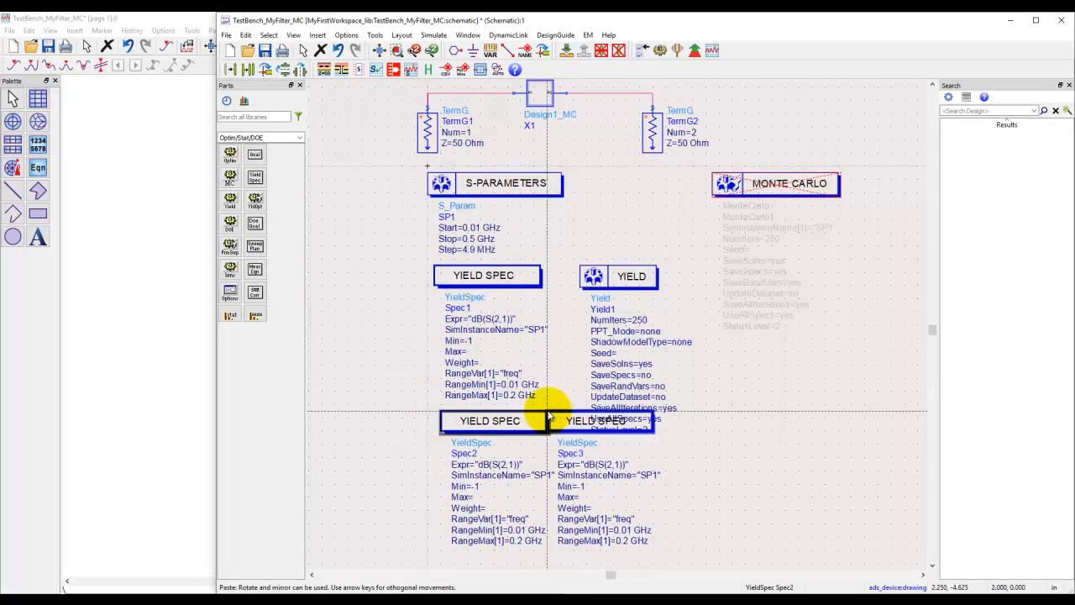
# Change Spec2 to dB(S(1,1)) with a maximum of -15 over 0.01–0.2 GHz.
pyautogui.moveTo(488, 420); pyautogui.dragTo(365, 275)
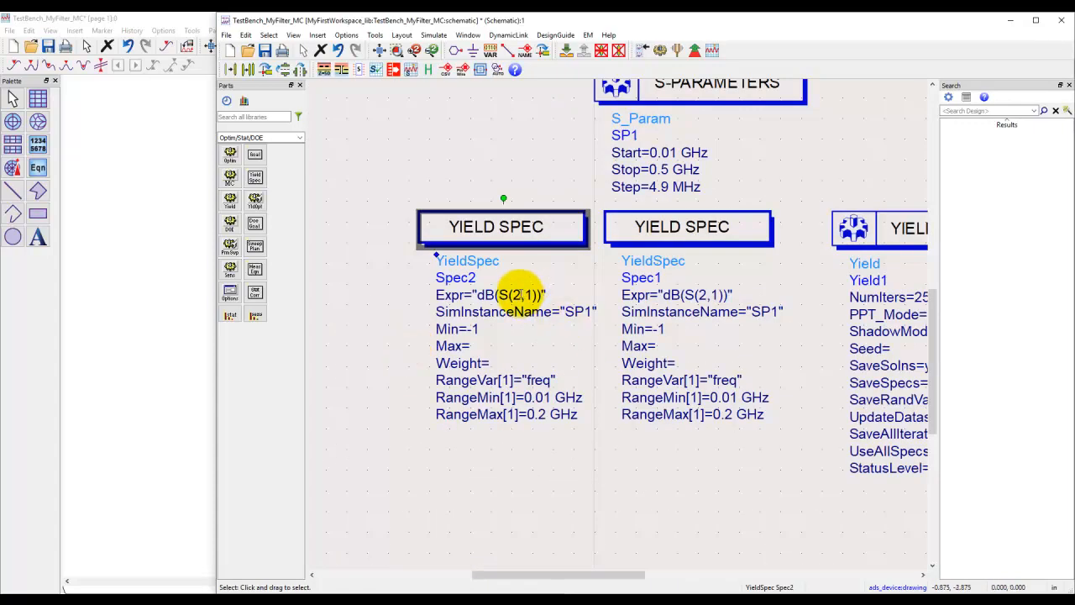
pyautogui.doubleClick(504, 295)
pyautogui.write('1')
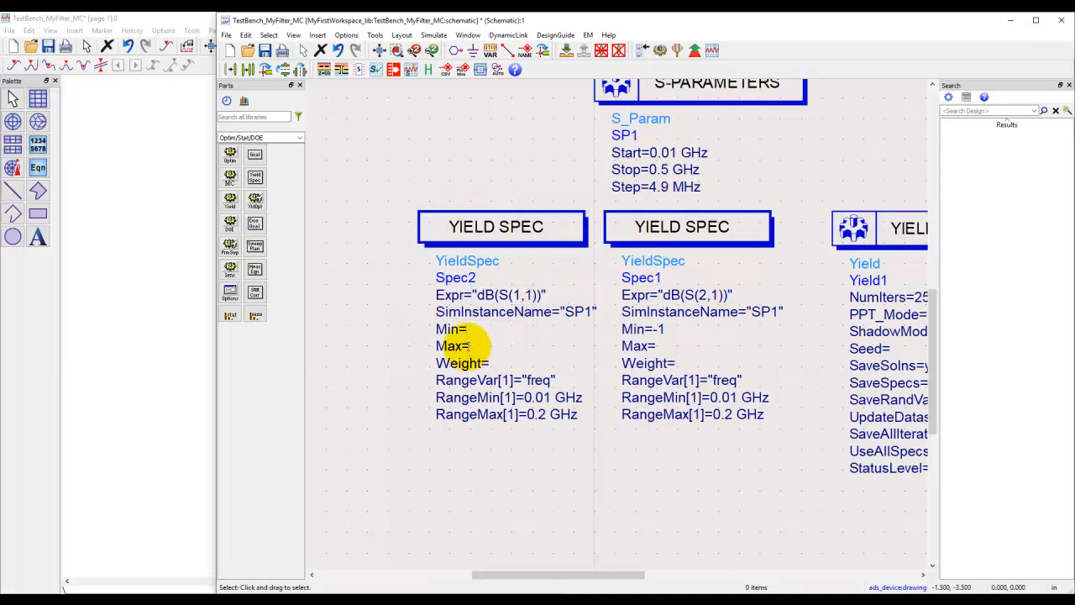
pyautogui.doubleClick(451, 345)
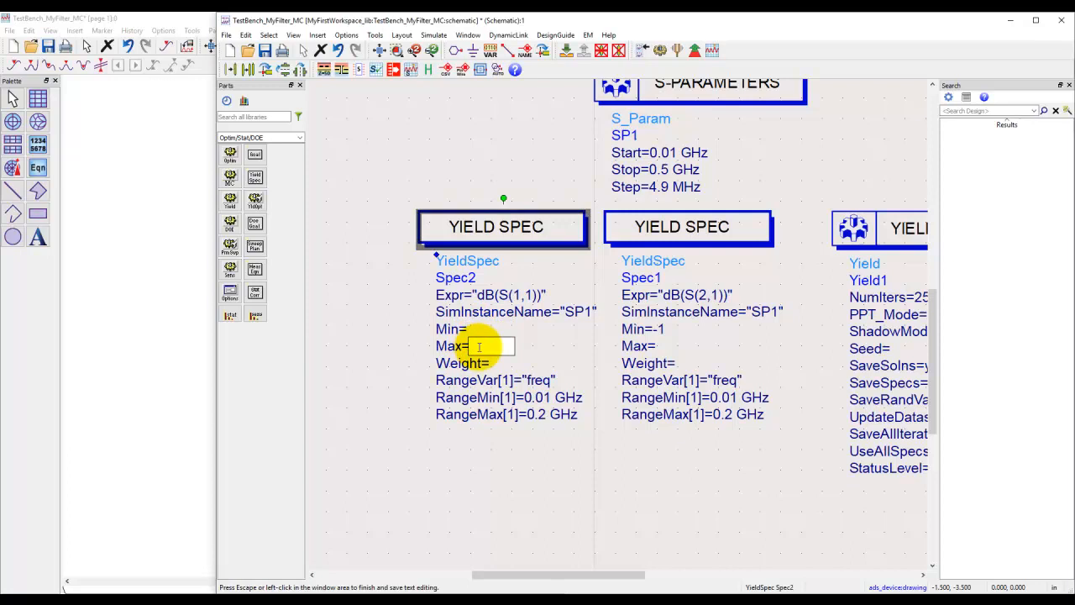
pyautogui.write('-15')
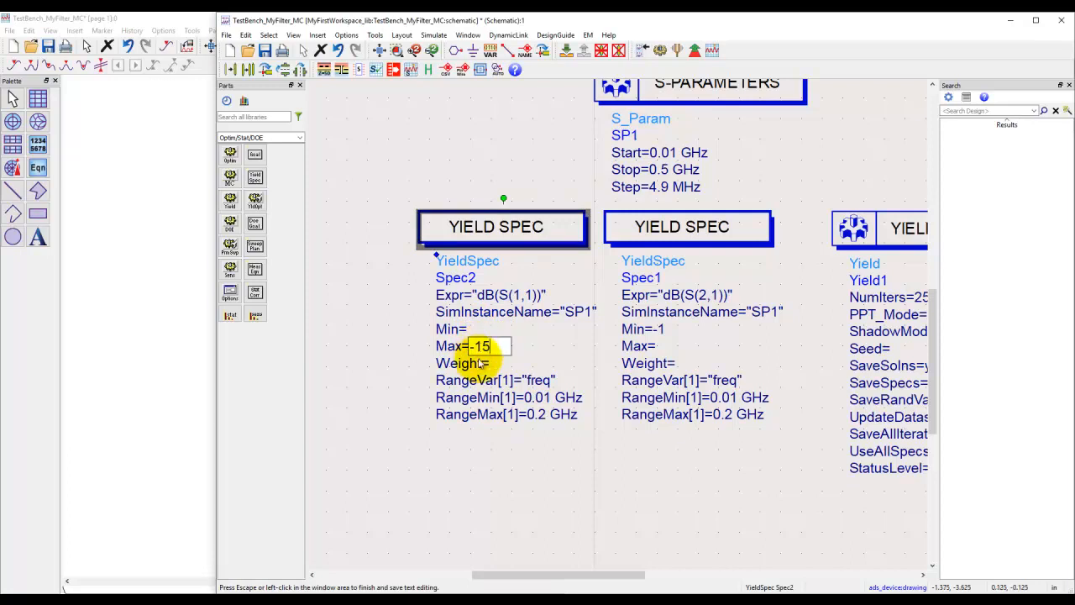
pyautogui.moveTo(479, 353)
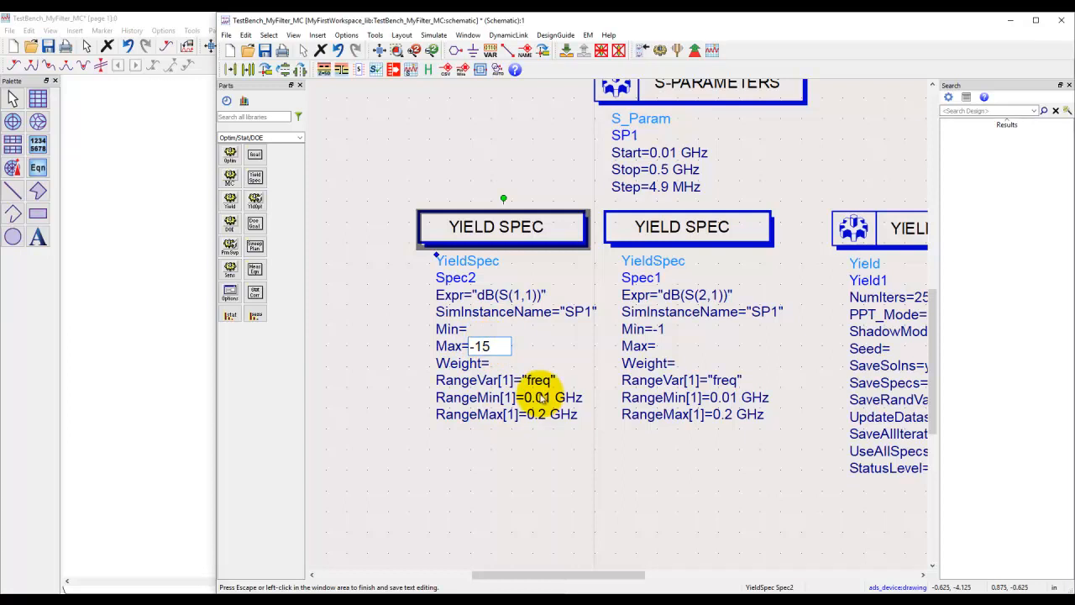
pyautogui.click(544, 435)
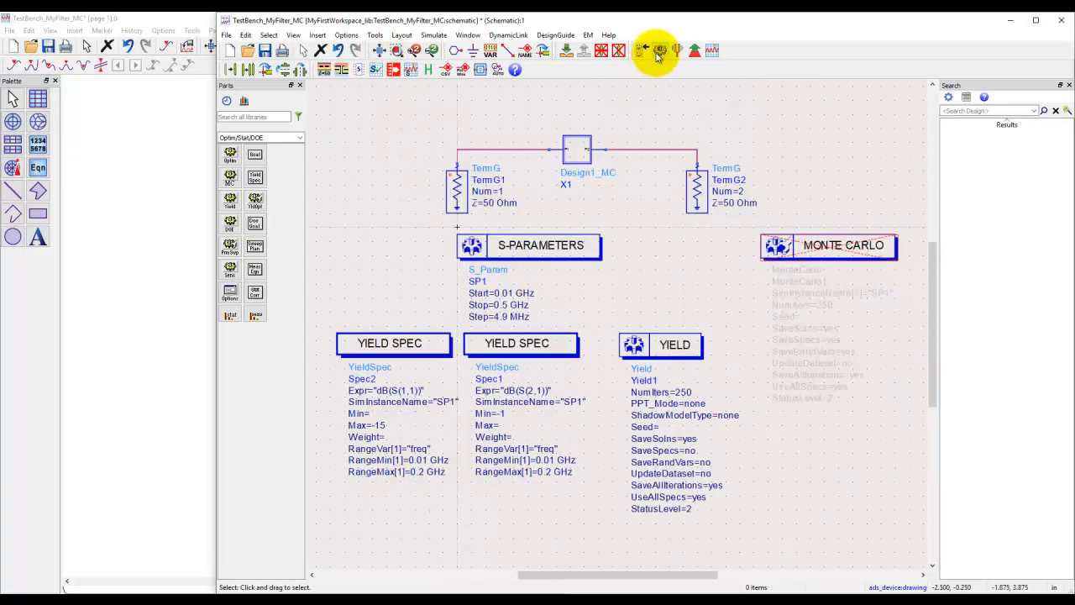
# Rerun the yield simulation and read the 27.2% yield, 68 pass, 182 fail results.
pyautogui.click(658, 51)
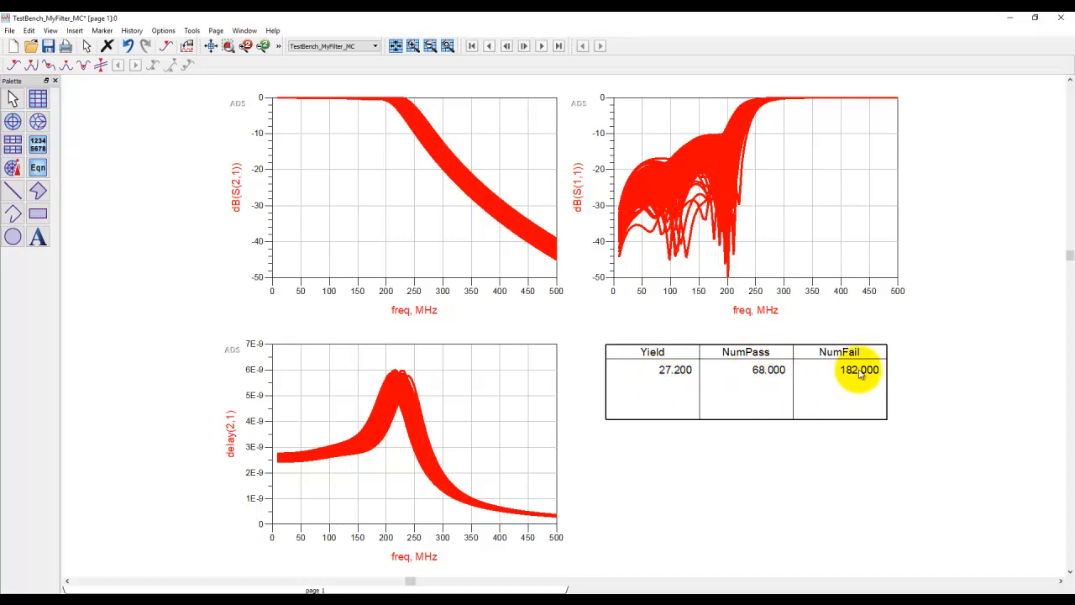
pyautogui.moveTo(621, 284)
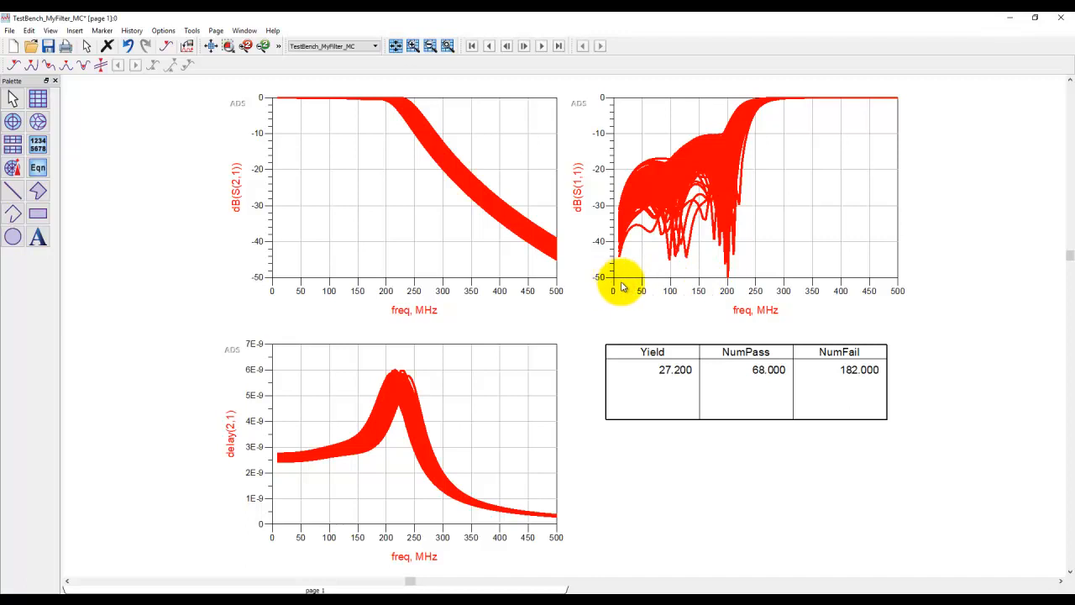
pyautogui.moveTo(722, 286)
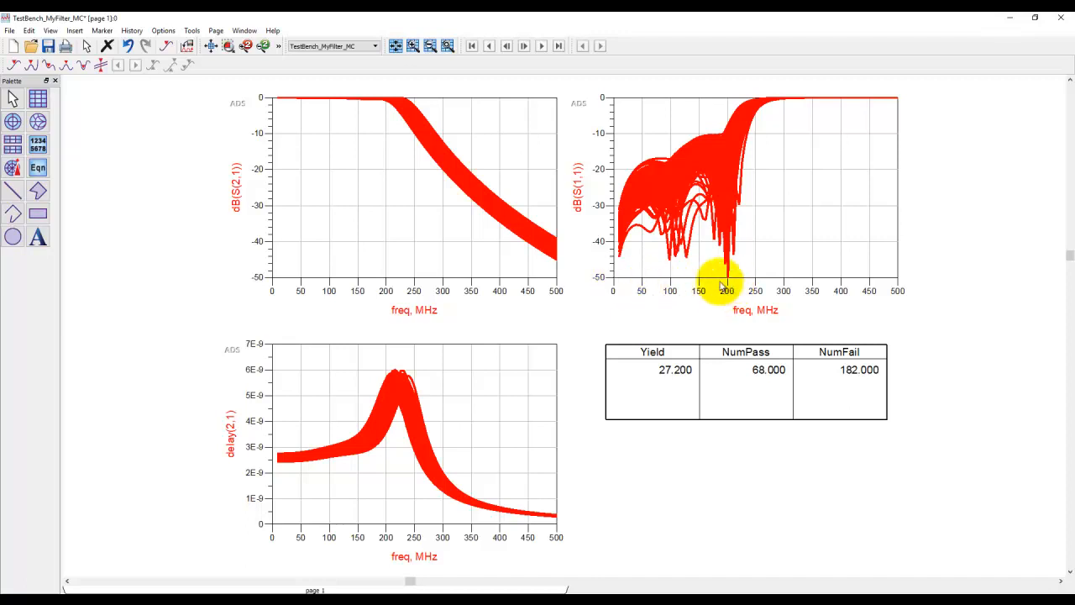
pyautogui.moveTo(697, 155)
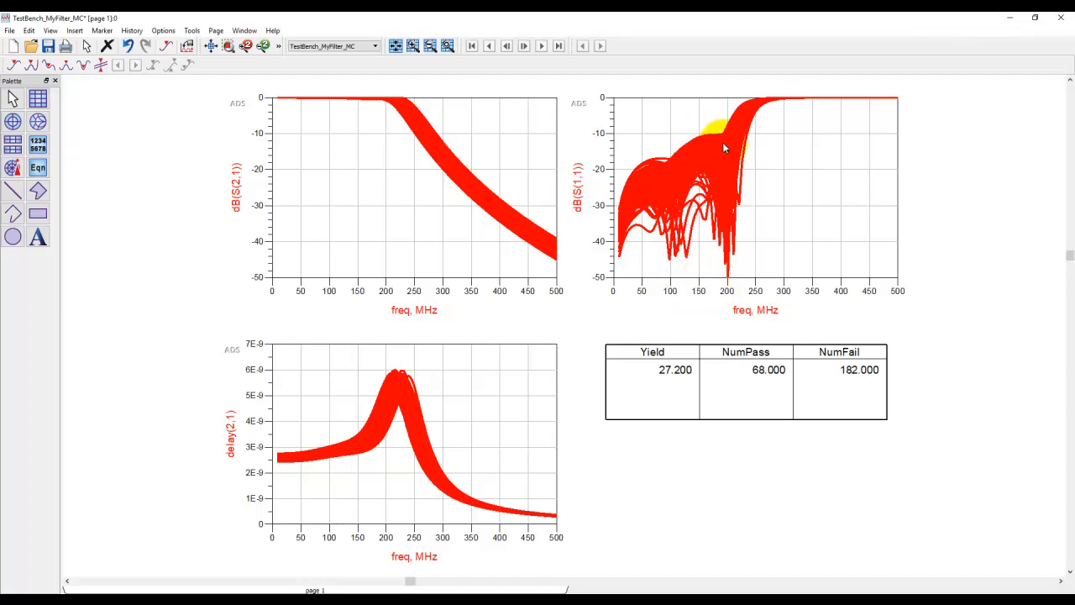
pyautogui.moveTo(717, 151)
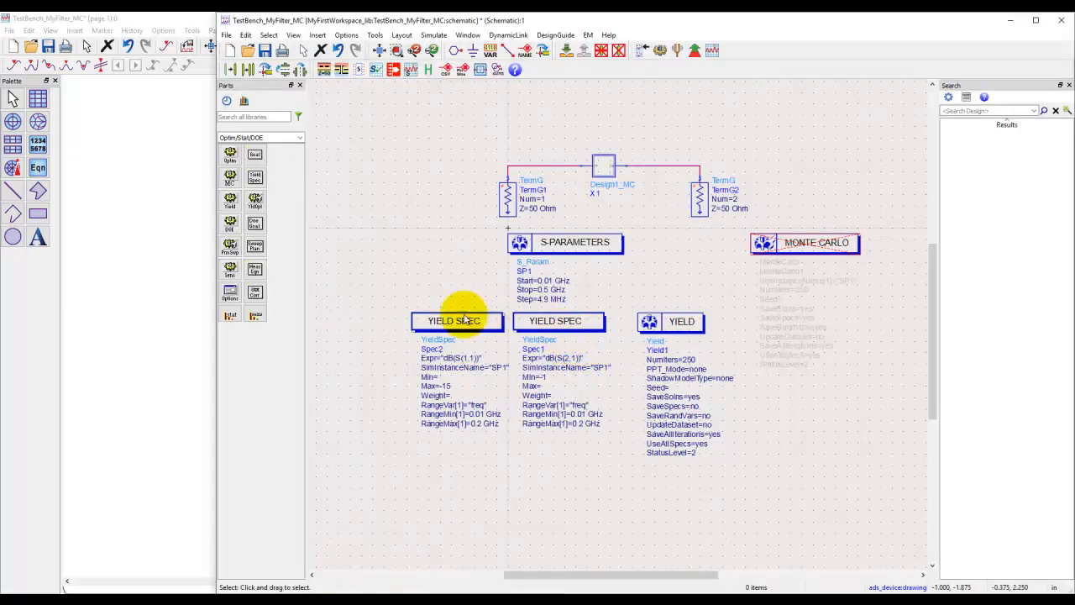
# Deactivate the S11 spec Spec2 and copy Spec1 to create Spec3, clearing its Min.
pyautogui.click(556, 321)
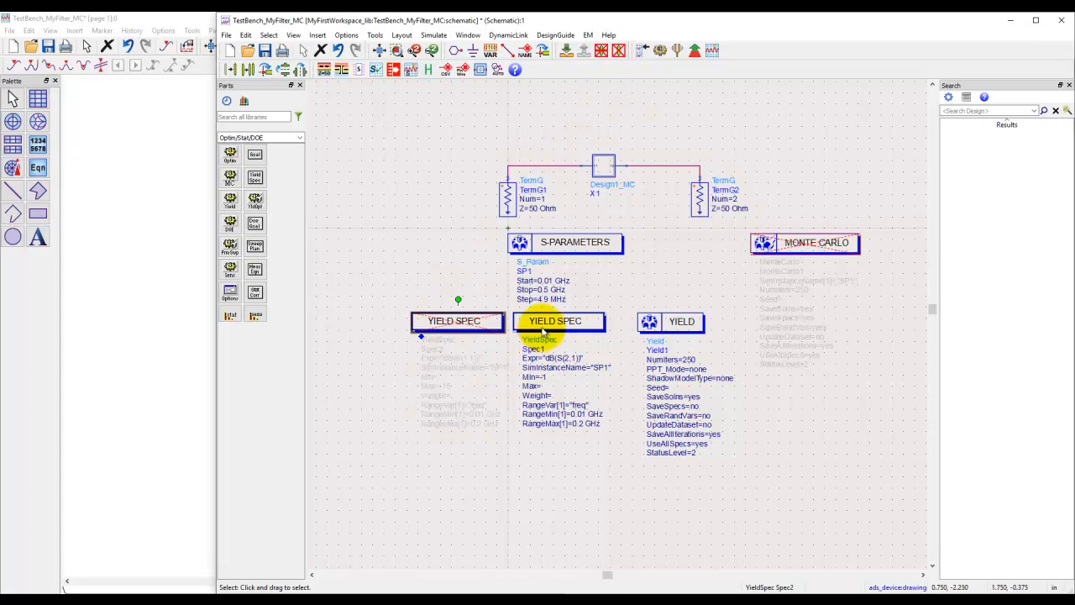
pyautogui.click(458, 321)
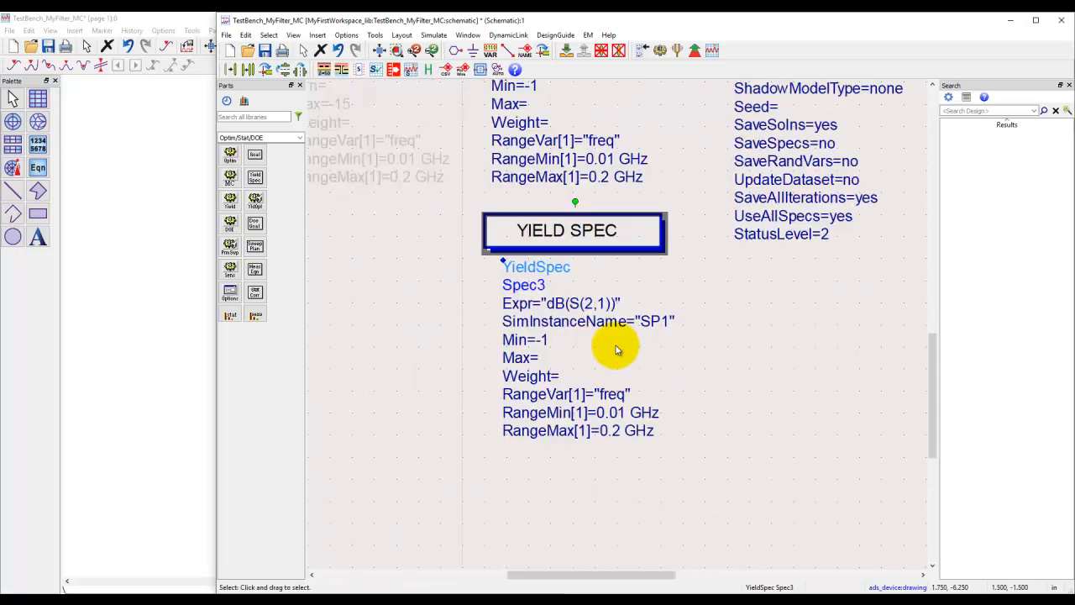
pyautogui.moveTo(544, 343)
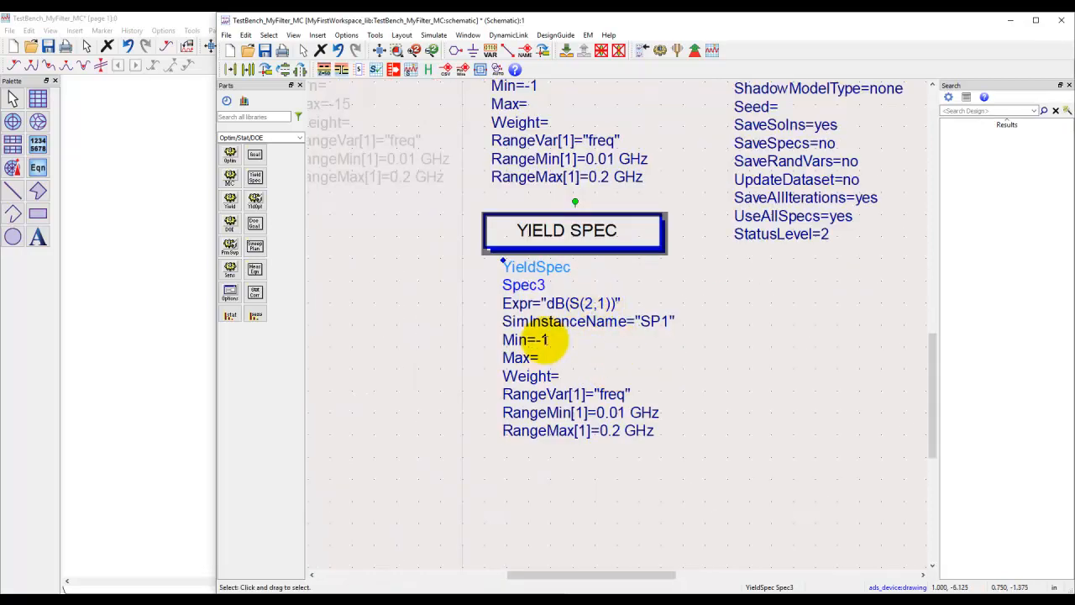
pyautogui.doubleClick(518, 339)
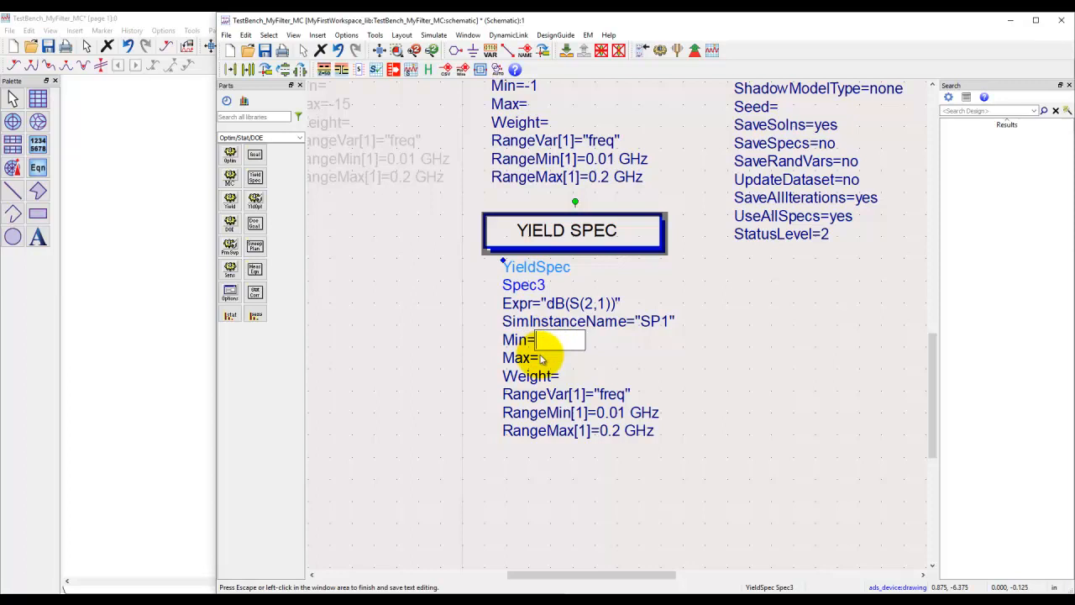
# Give Spec3 Max -25 over 0.35–0.5 GHz and rerun the yield analysis.
pyautogui.click(563, 357)
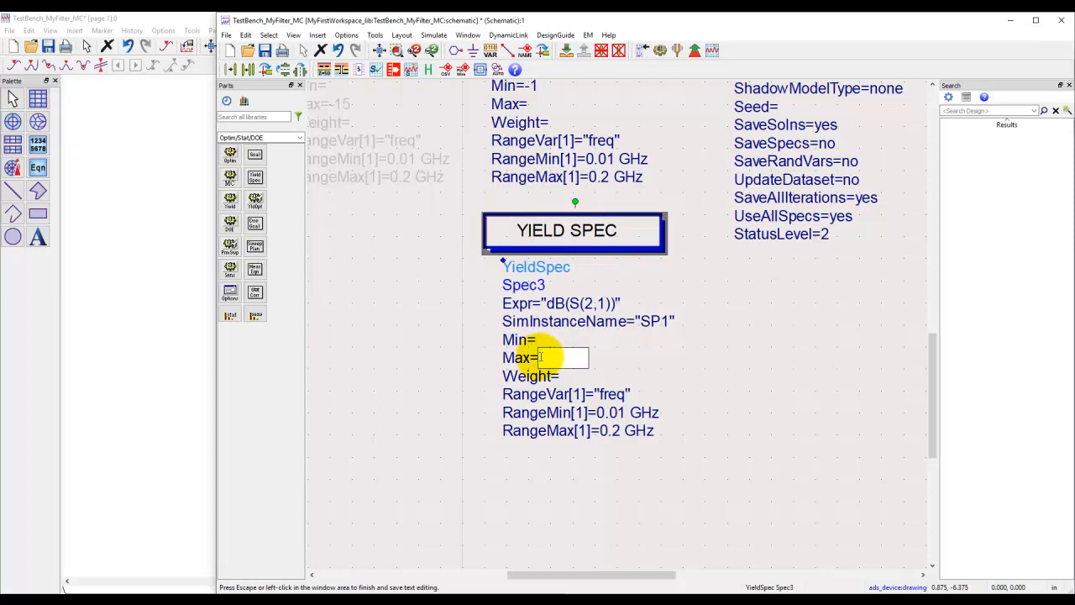
pyautogui.write('25')
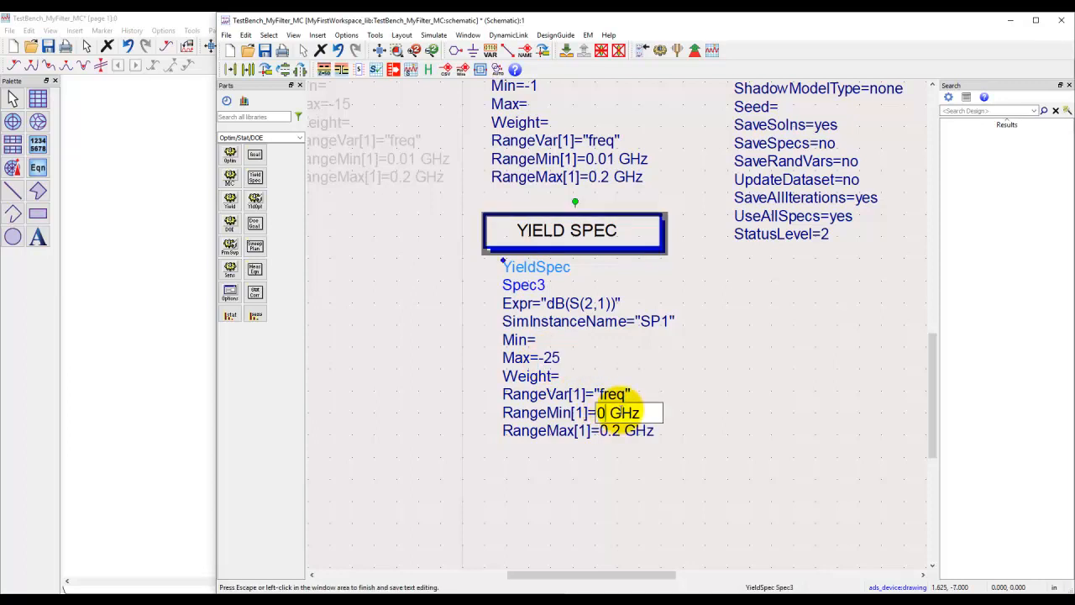
pyautogui.write('0.35')
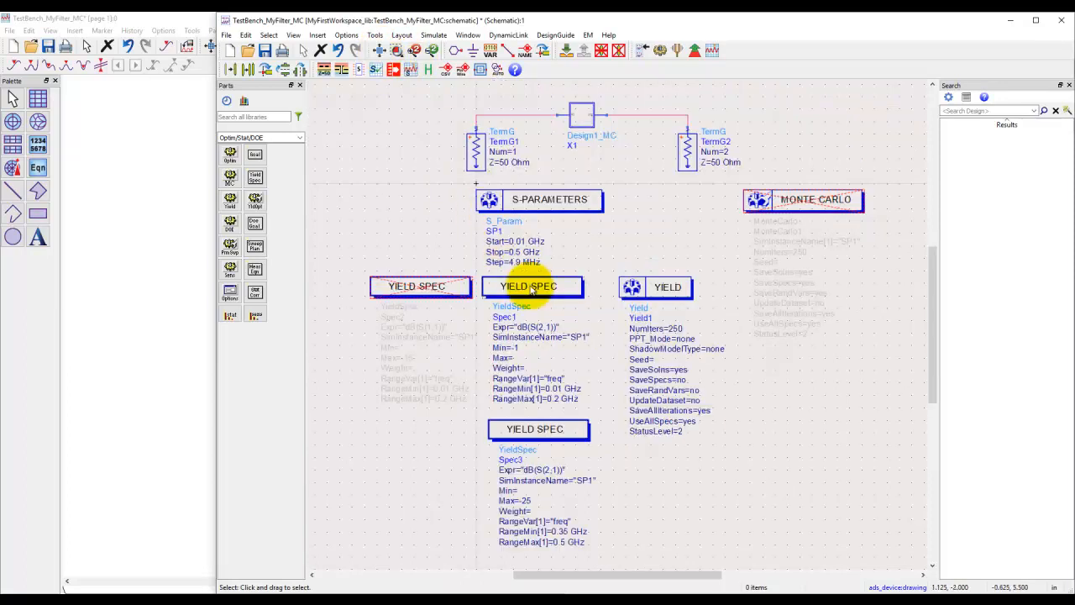
pyautogui.click(446, 49)
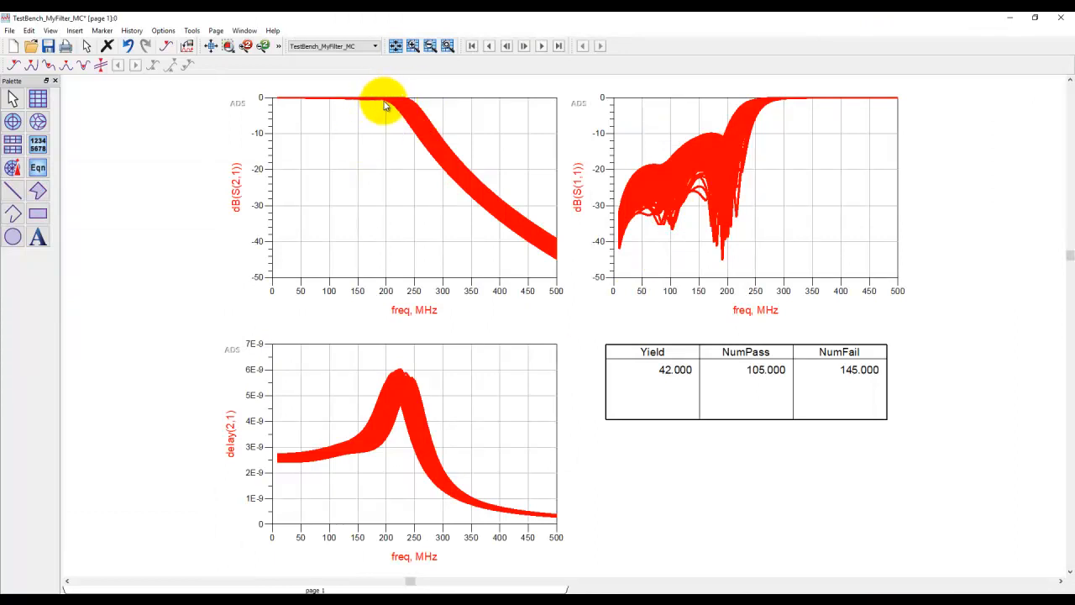
pyautogui.moveTo(500, 195)
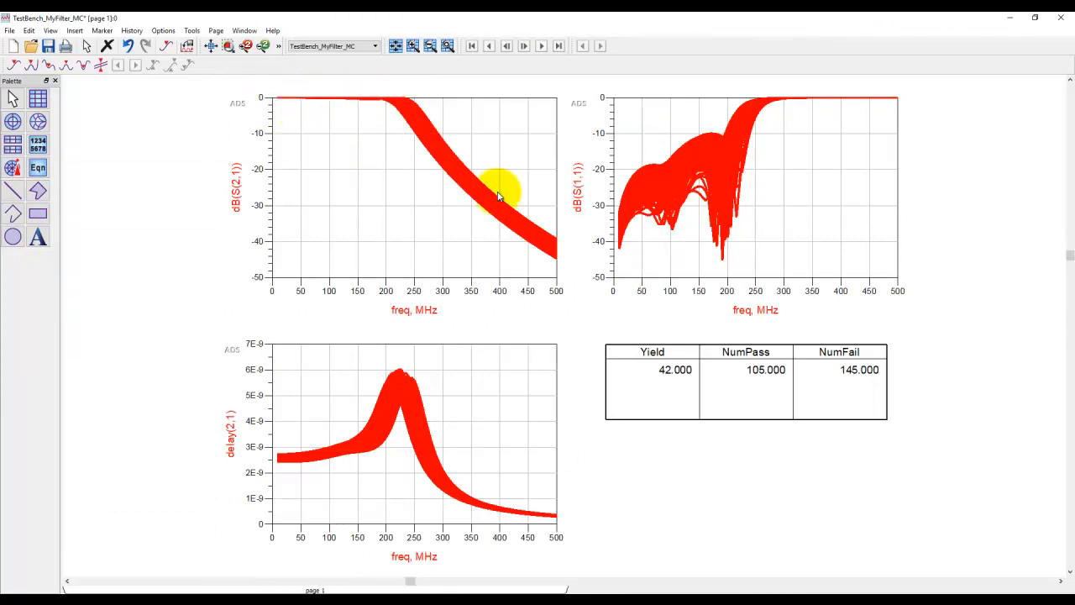
pyautogui.moveTo(467, 202)
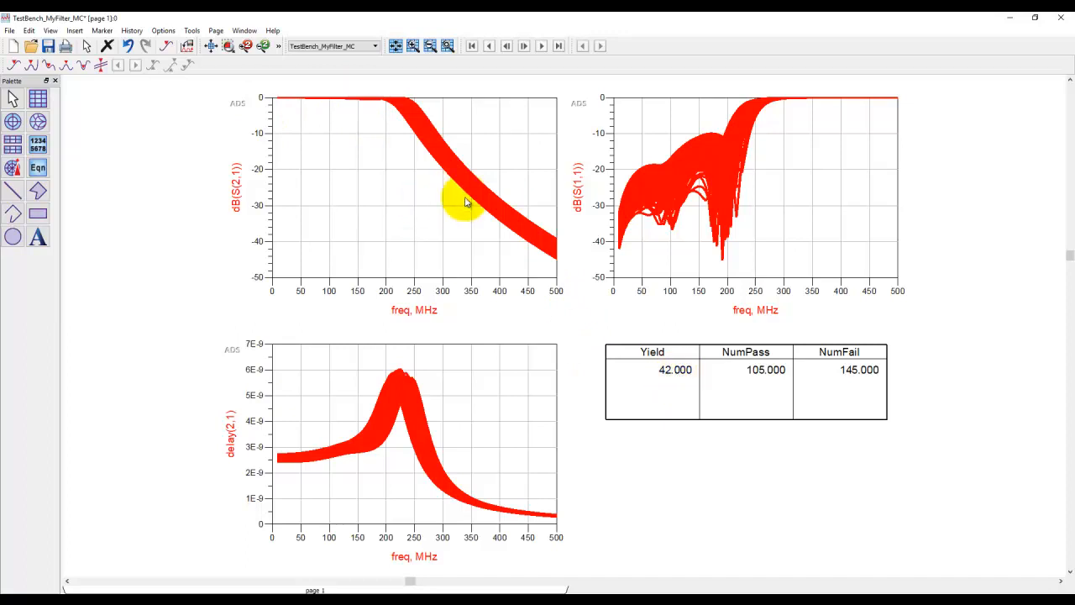
pyautogui.moveTo(466, 189)
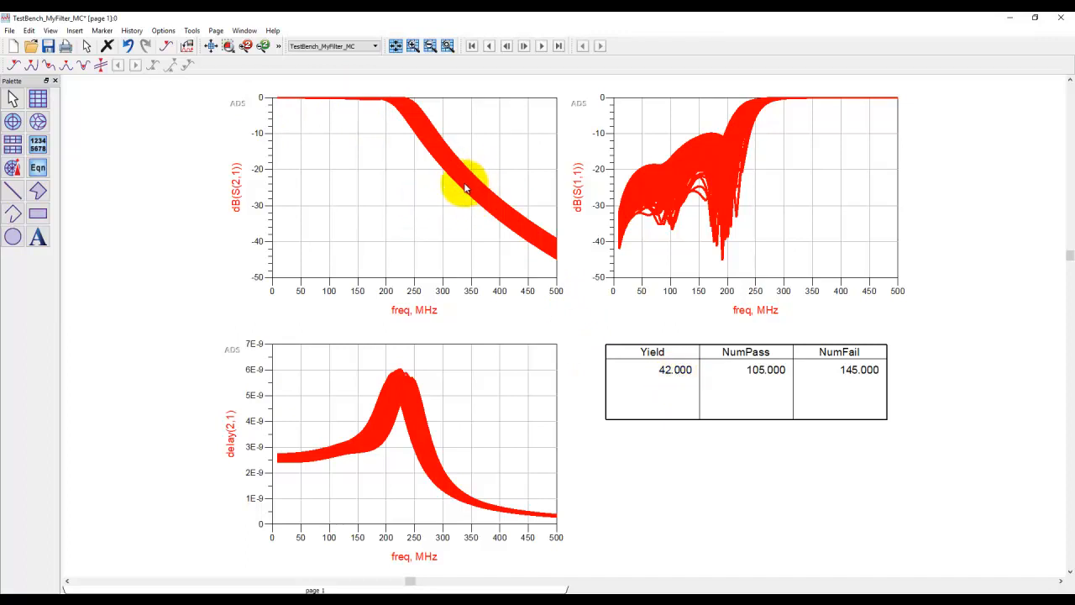
pyautogui.moveTo(474, 185)
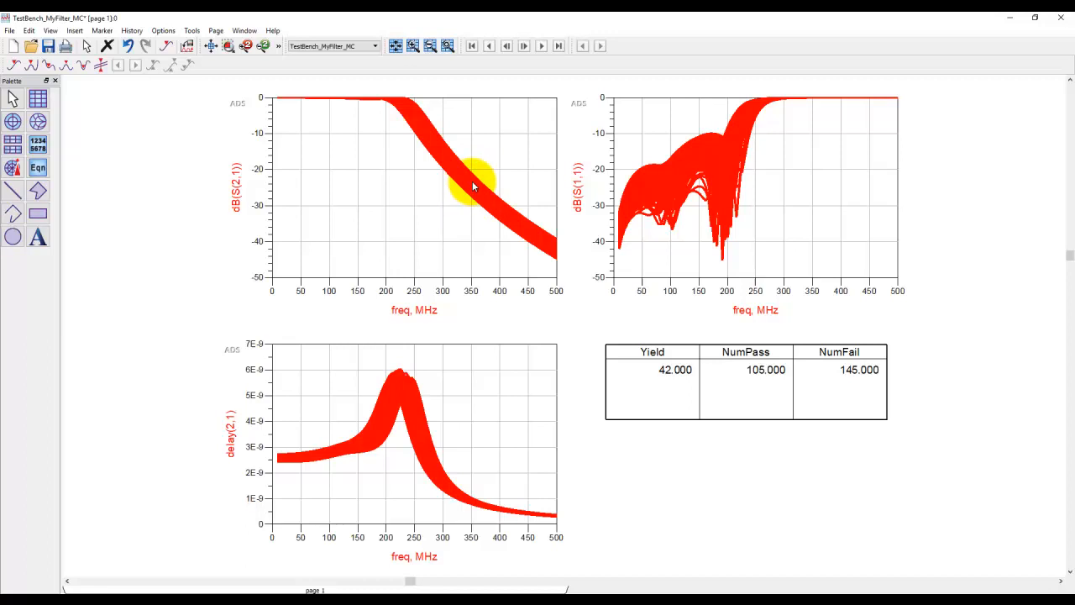
pyautogui.moveTo(369, 591)
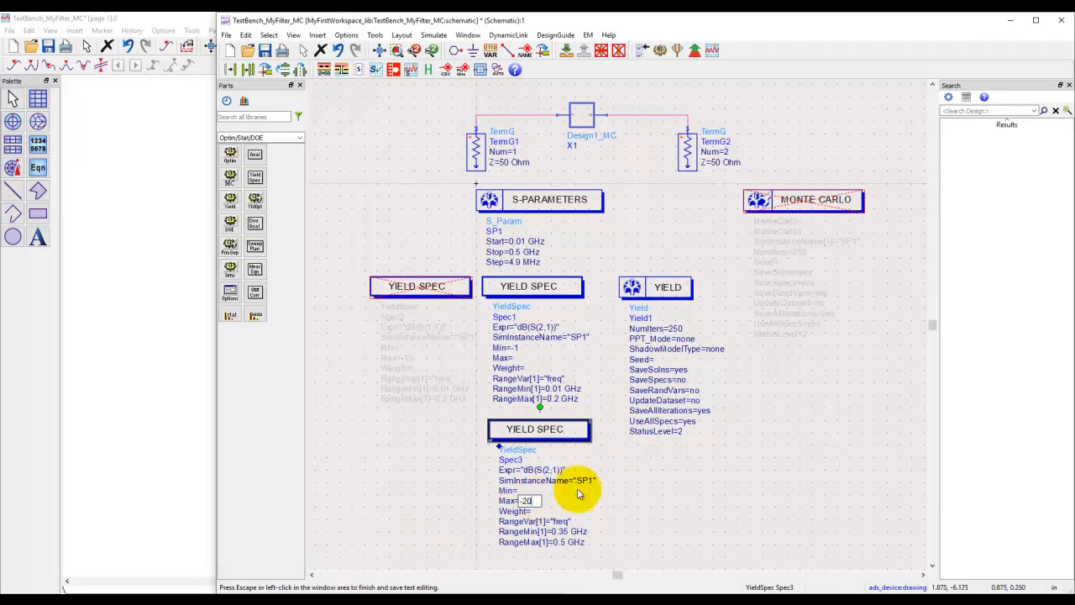
# Commit Spec3's stopband S21 maximum of -20 dB over 0.35–0.5 GHz.
pyautogui.click(429, 50)
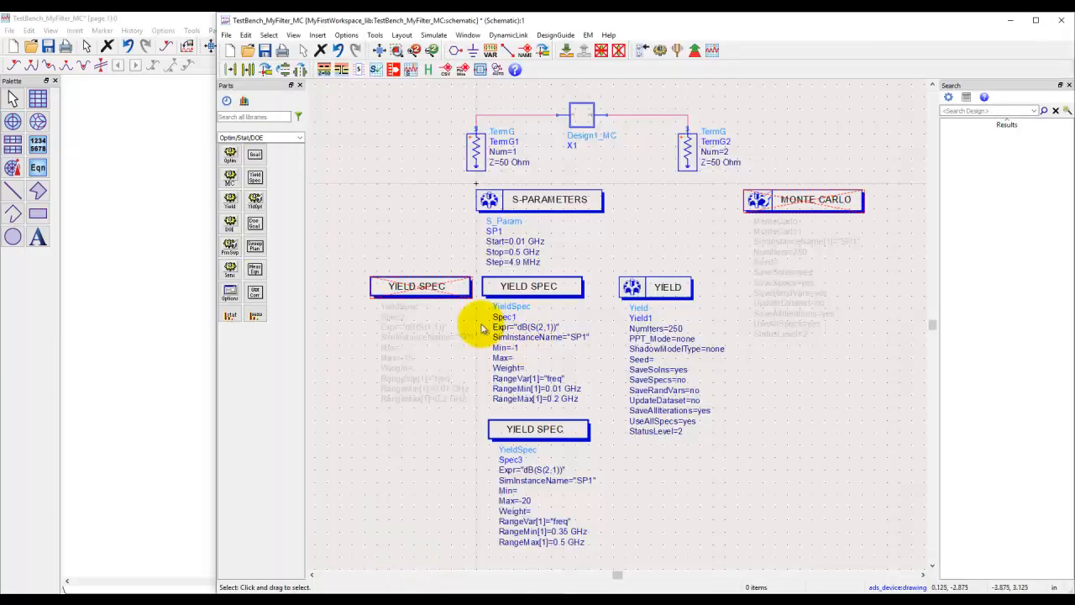
pyautogui.moveTo(660, 288)
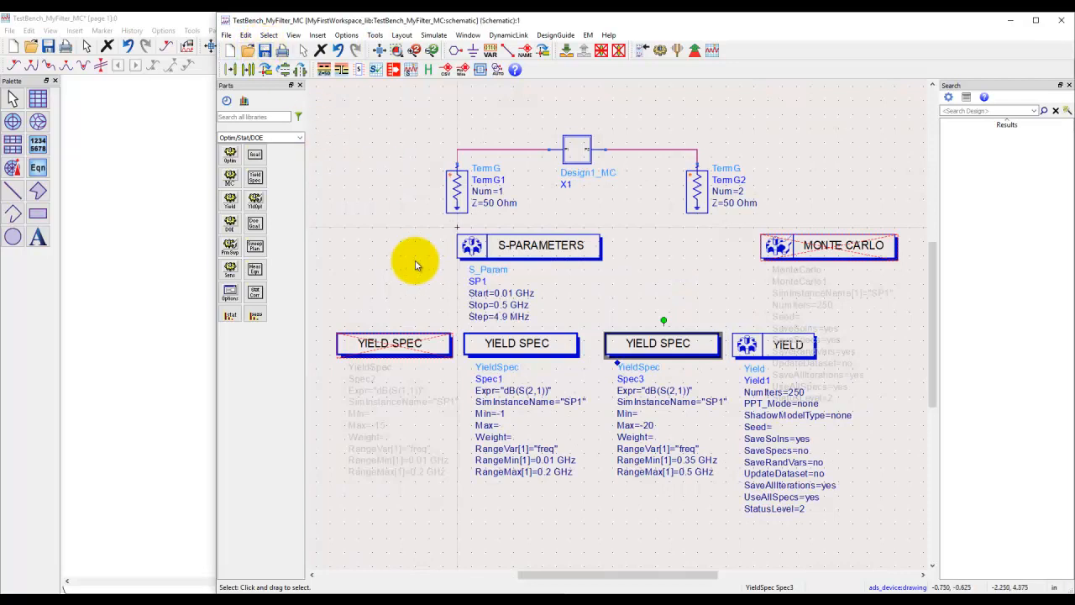
pyautogui.moveTo(317, 160)
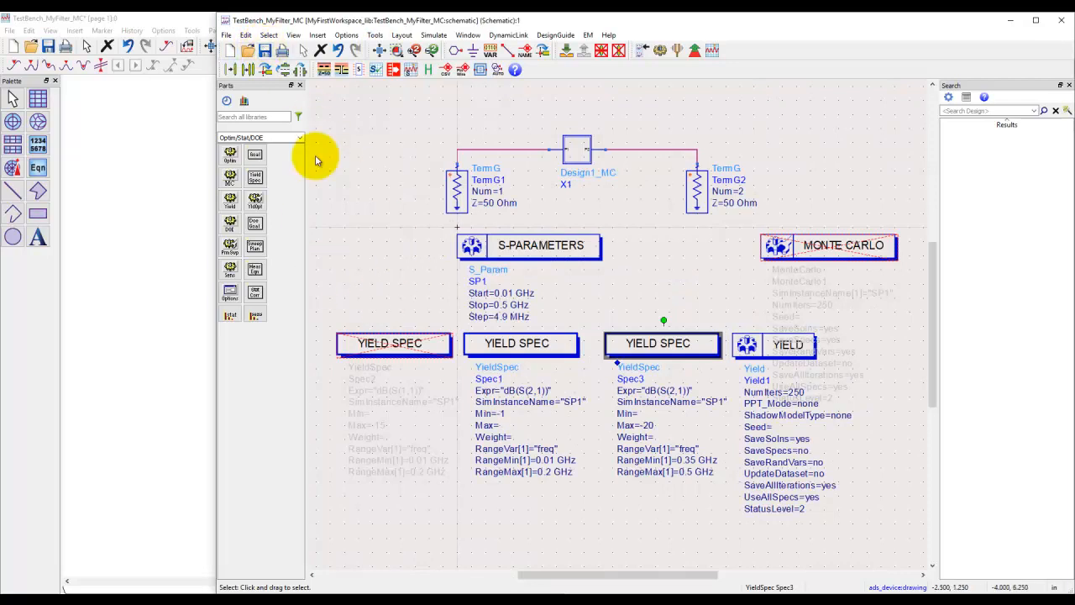
pyautogui.moveTo(529, 332)
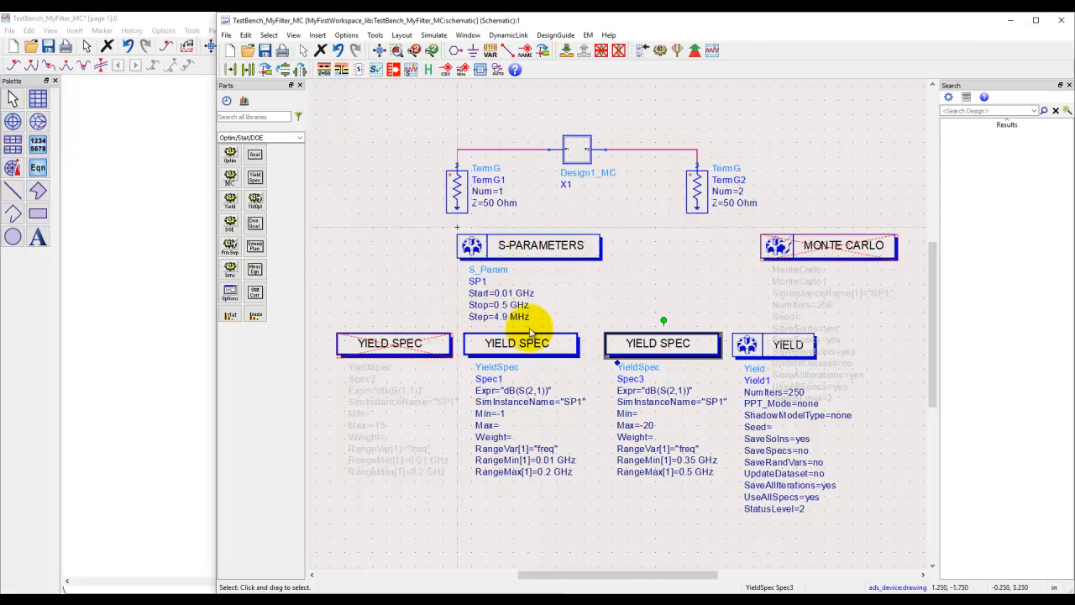
pyautogui.moveTo(389, 280)
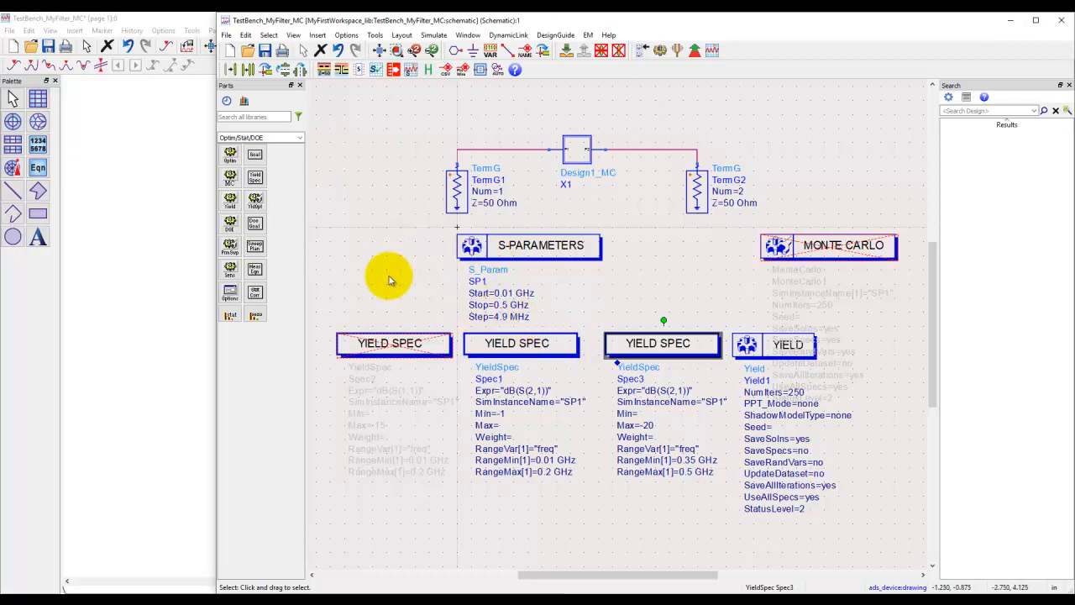